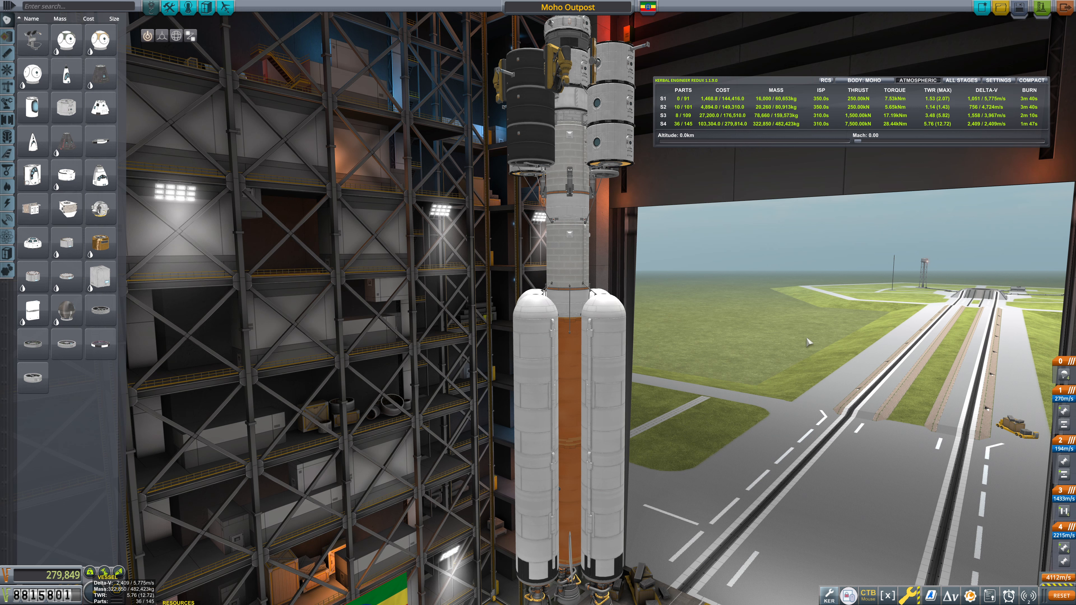
mouse_move(732, 346)
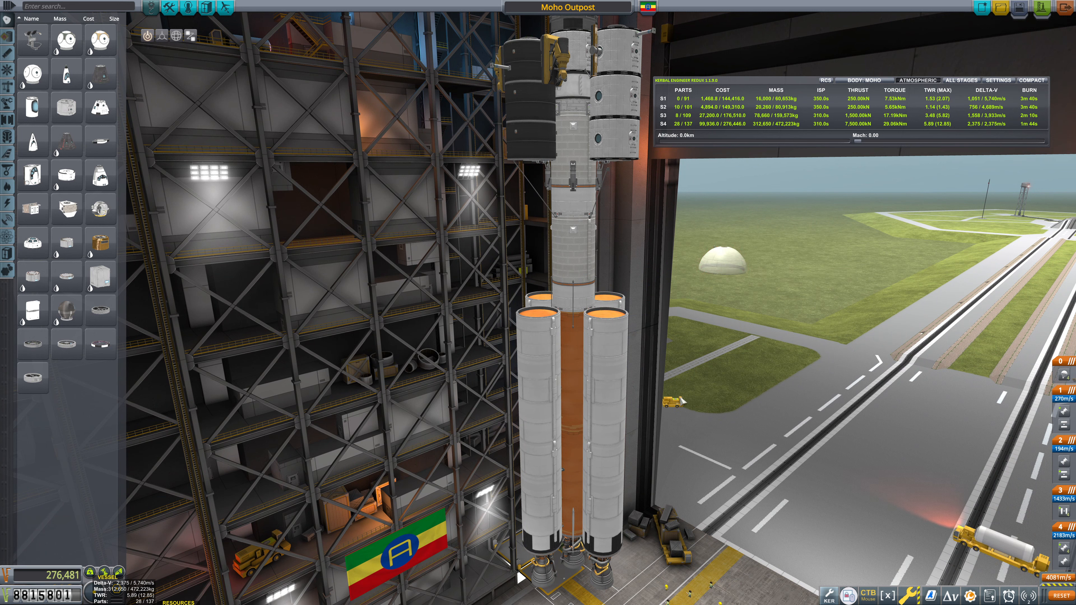
mouse_move(8, 55)
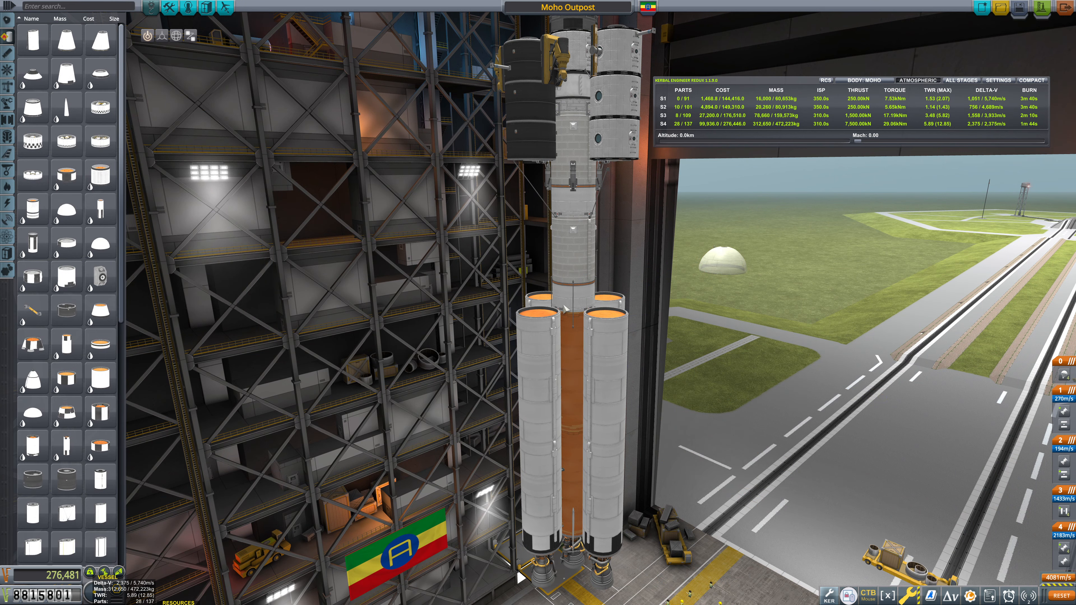
mouse_move(65, 175)
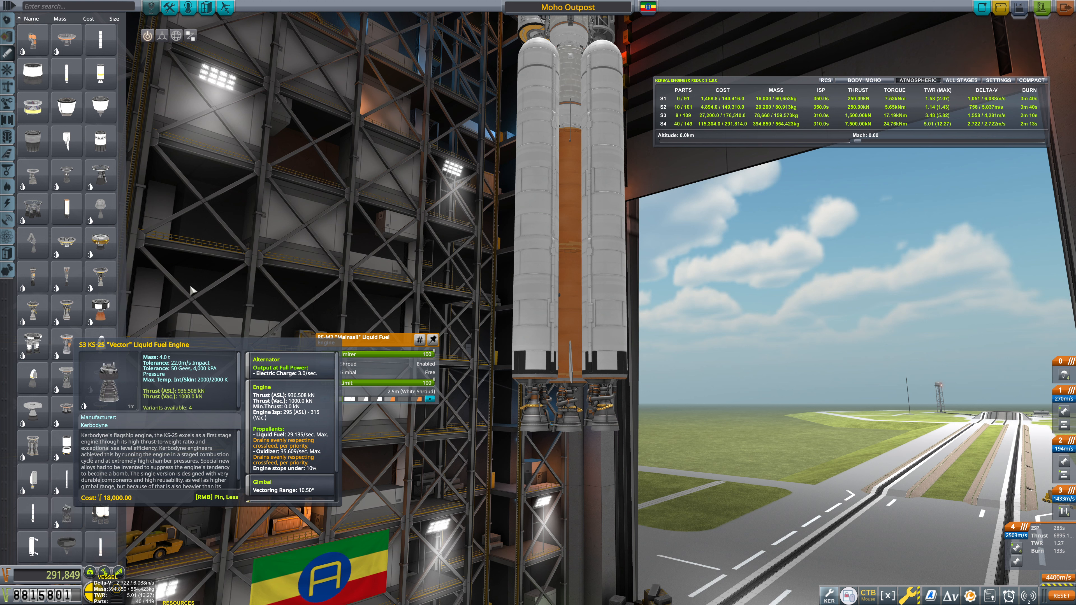
mouse_move(63, 315)
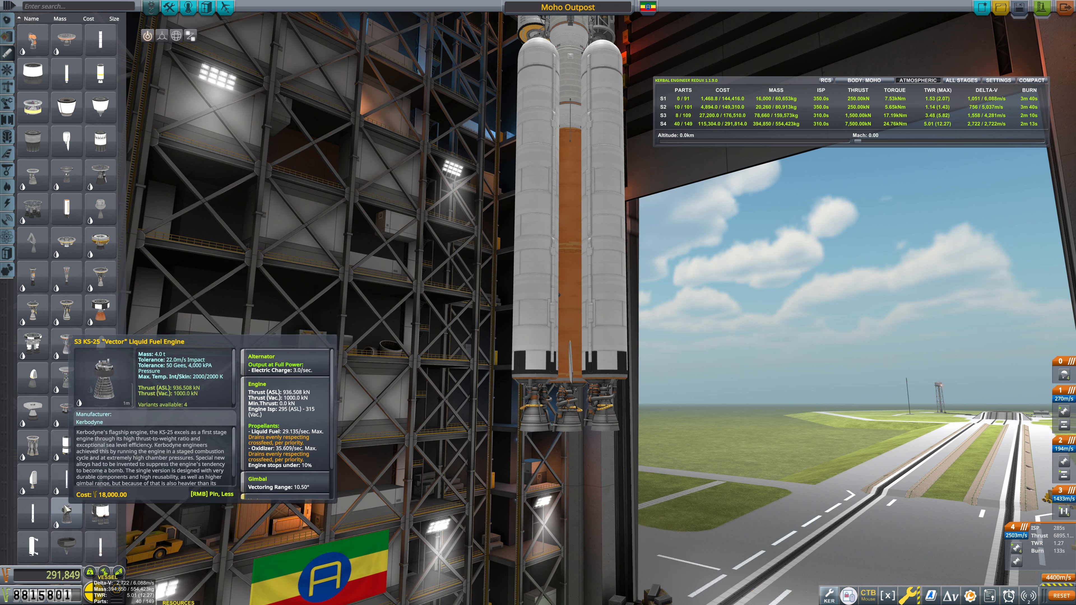
- Attach the KS-25 Vector engine under the core stage of the launcher
left_click(409, 404)
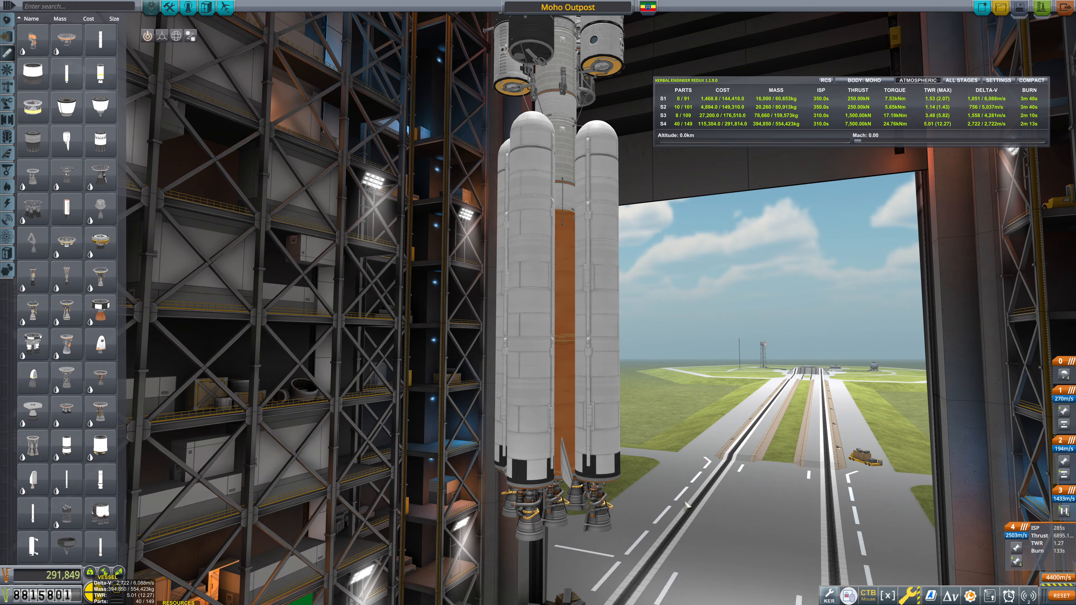
mouse_move(739, 488)
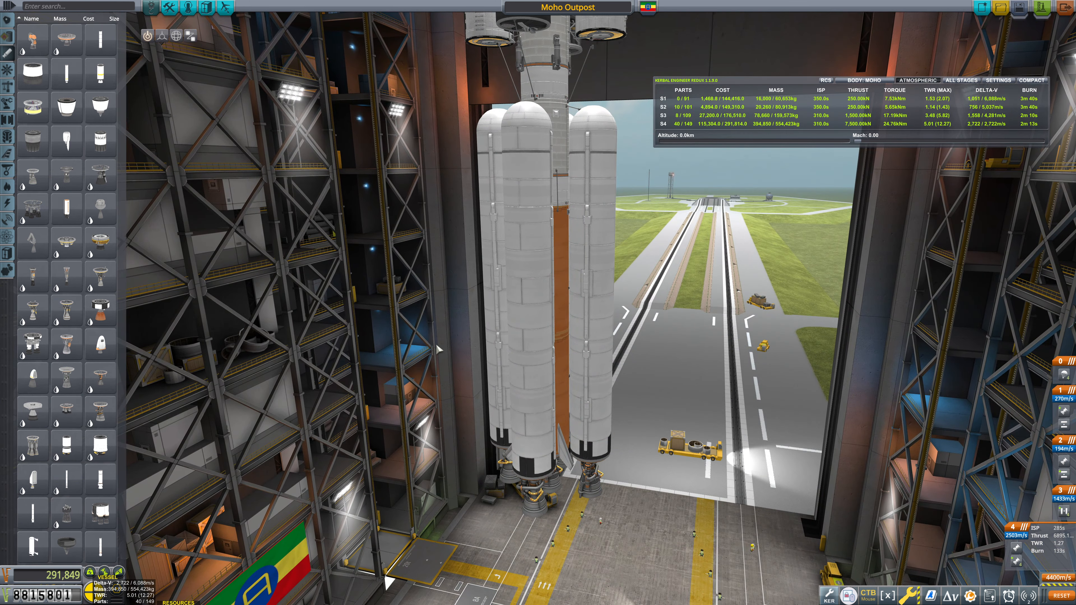
- Go from the crew seating panel into the Astronaut Complex hiring facility
left_click(186, 7)
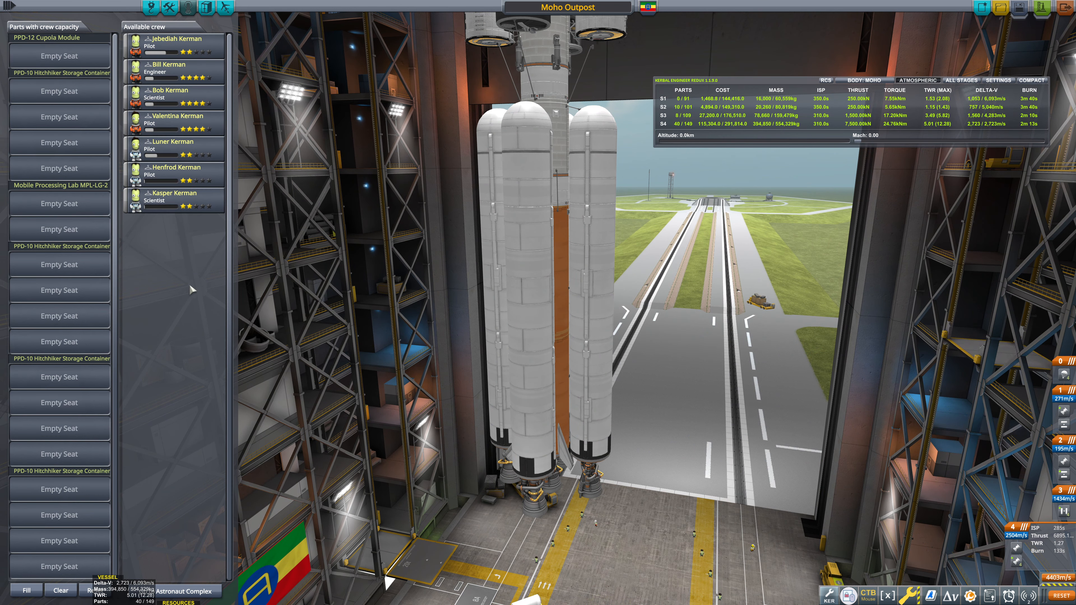
left_click(173, 171)
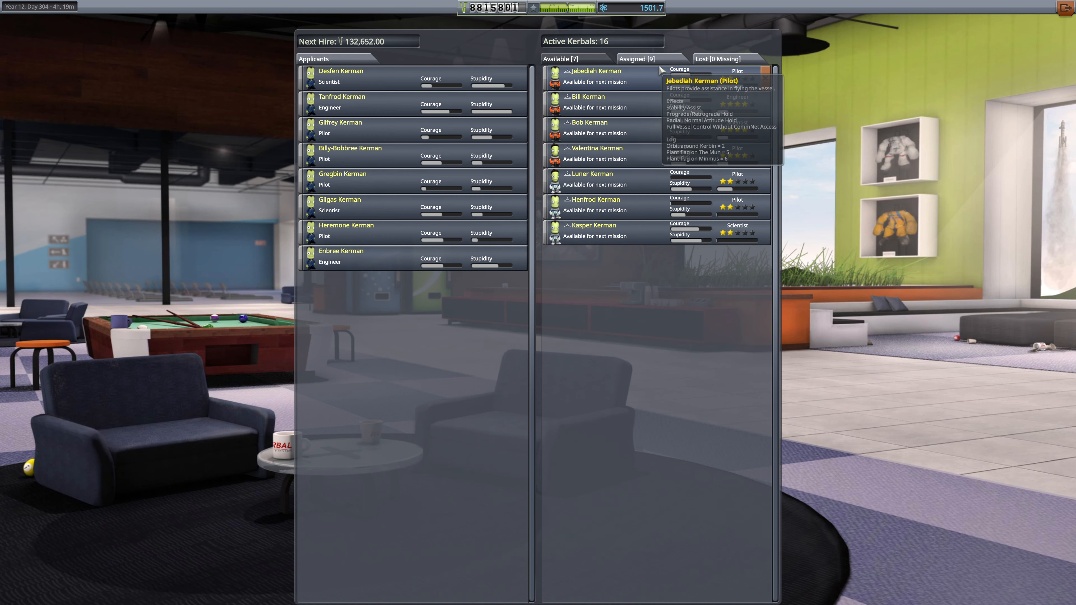
mouse_move(523, 104)
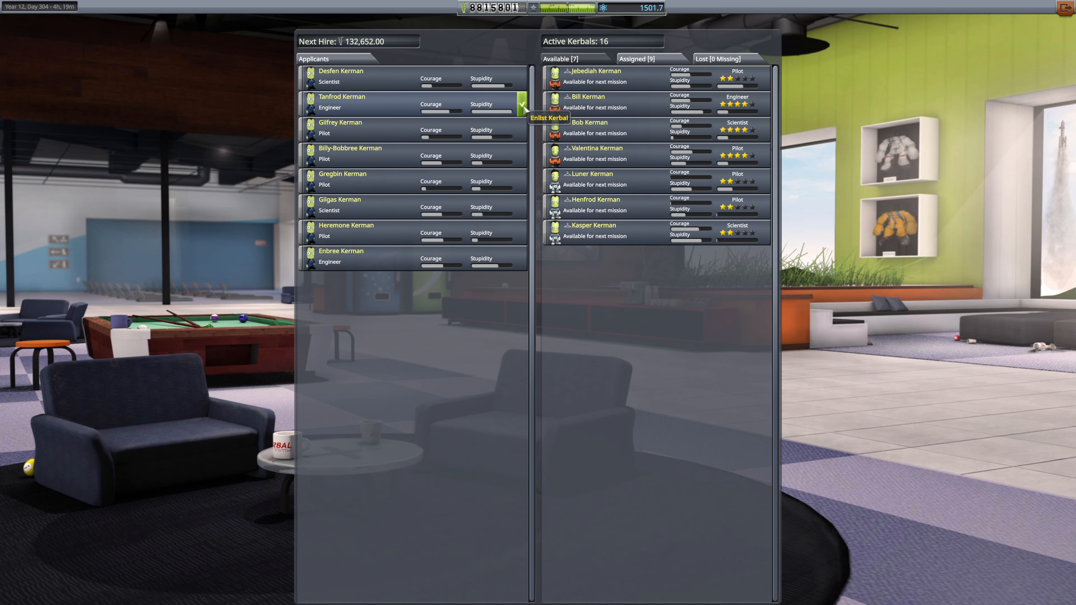
- Enlist engineer Tanfrod Kerman, raising active kerbals to 17, and leave the facility
left_click(548, 117)
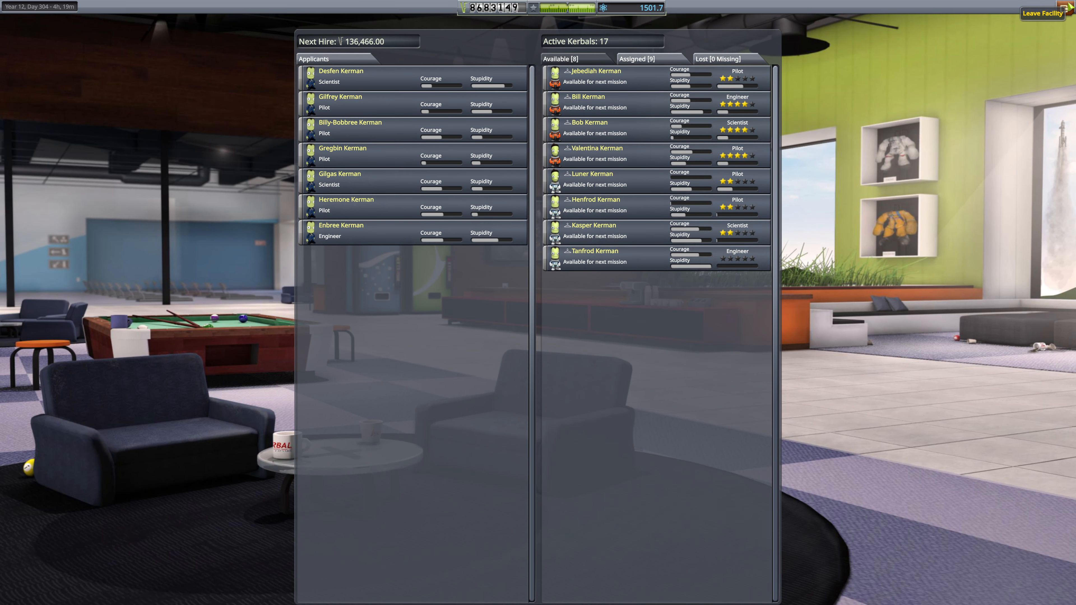
left_click(1042, 12)
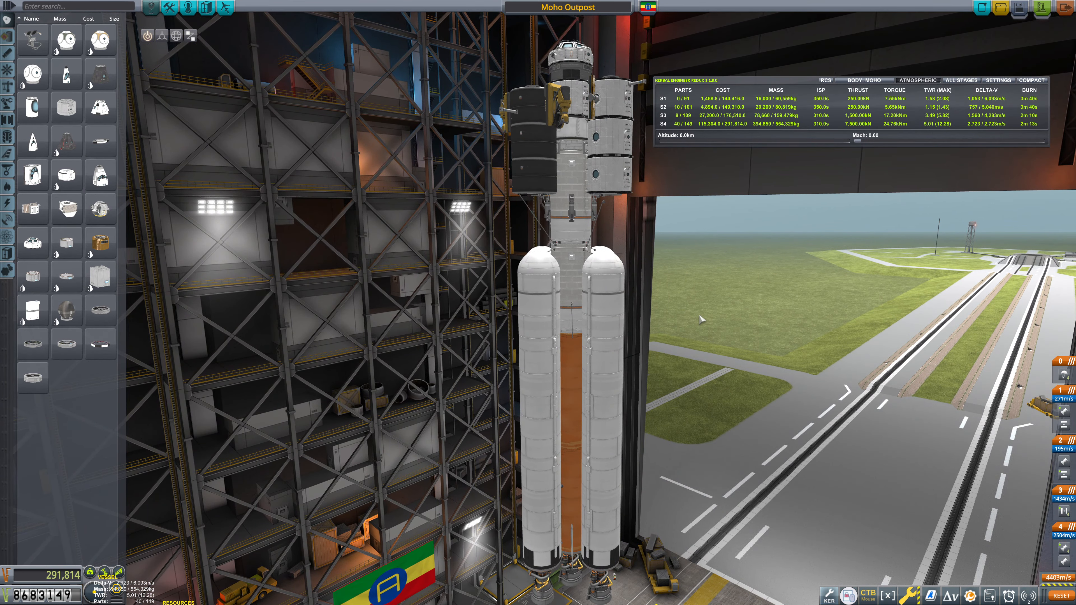
mouse_move(749, 325)
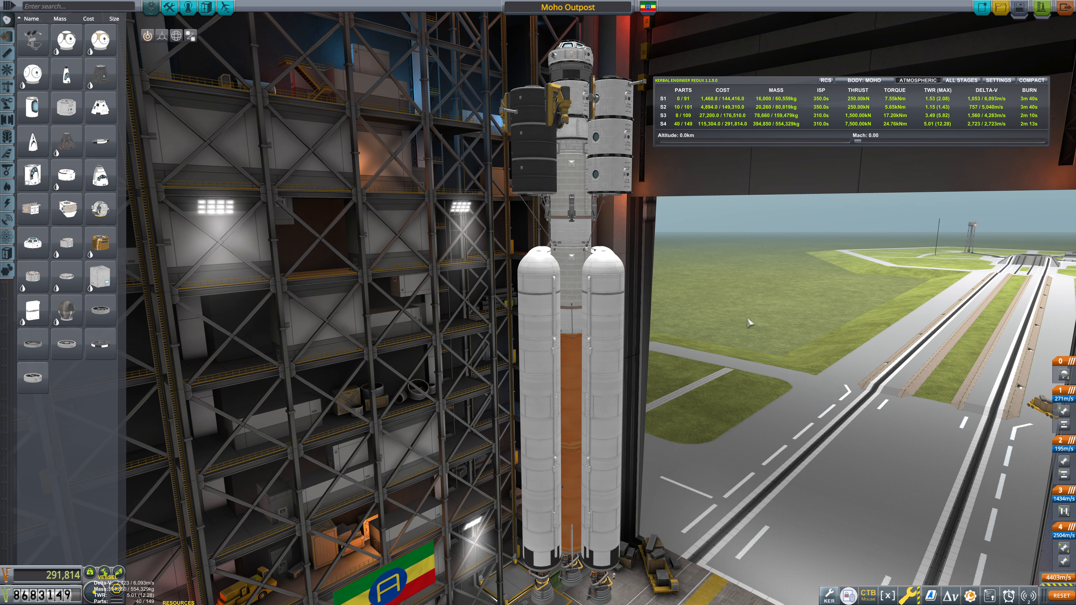
mouse_move(945, 378)
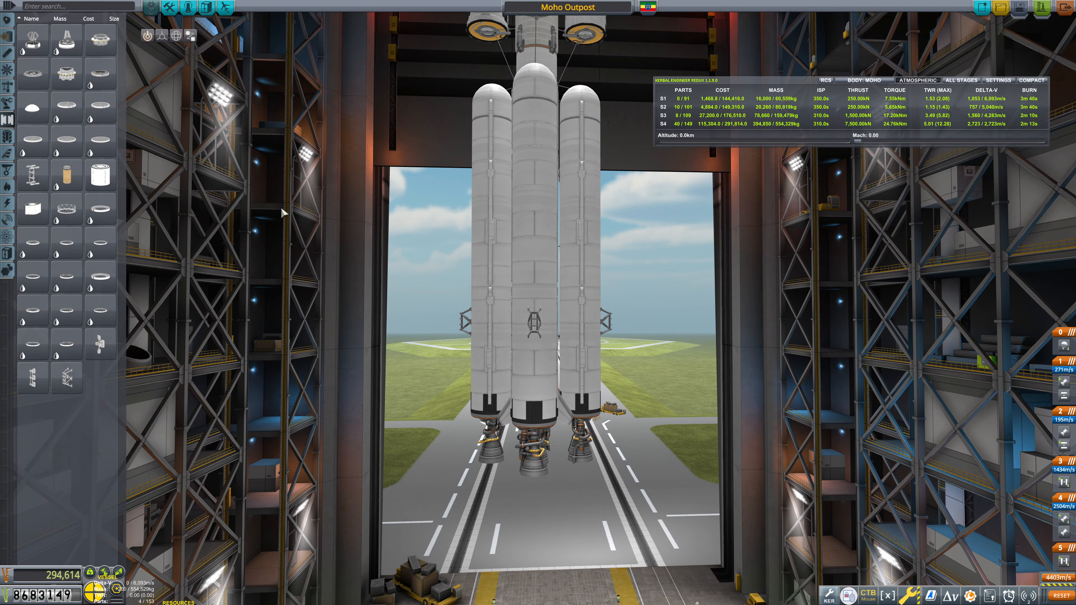
- Pick small radial booster parts from the parts list for the sixth stage
left_click(7, 54)
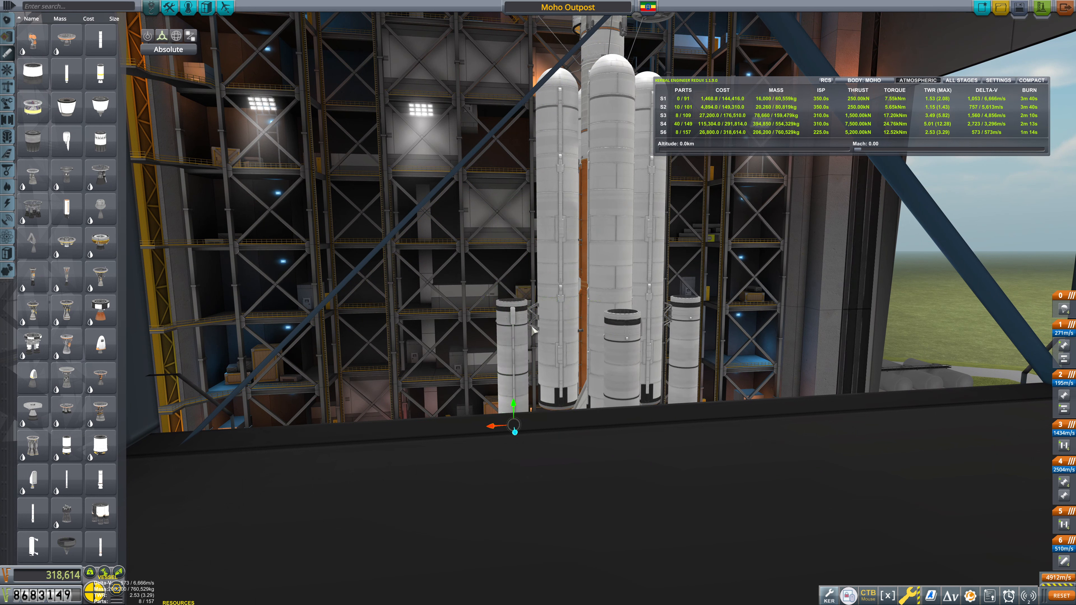
mouse_move(535, 330)
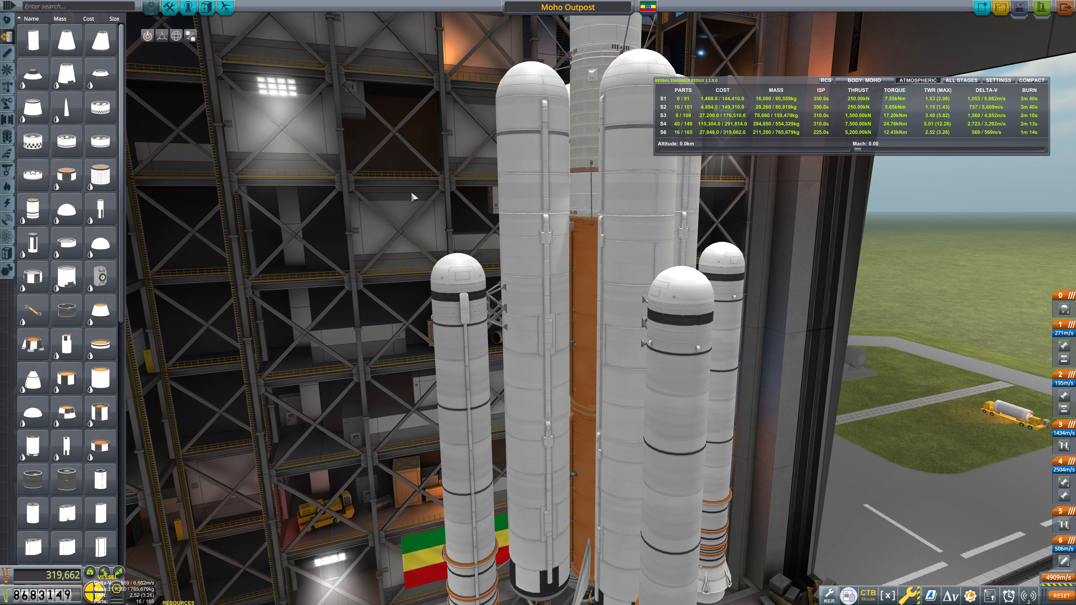
mouse_move(465, 266)
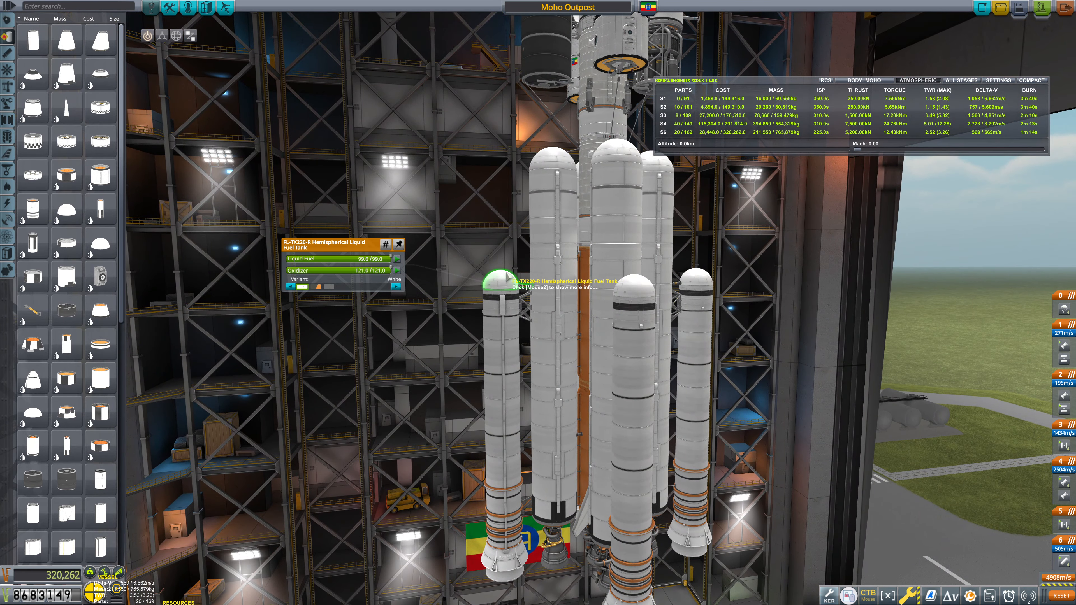
mouse_move(441, 377)
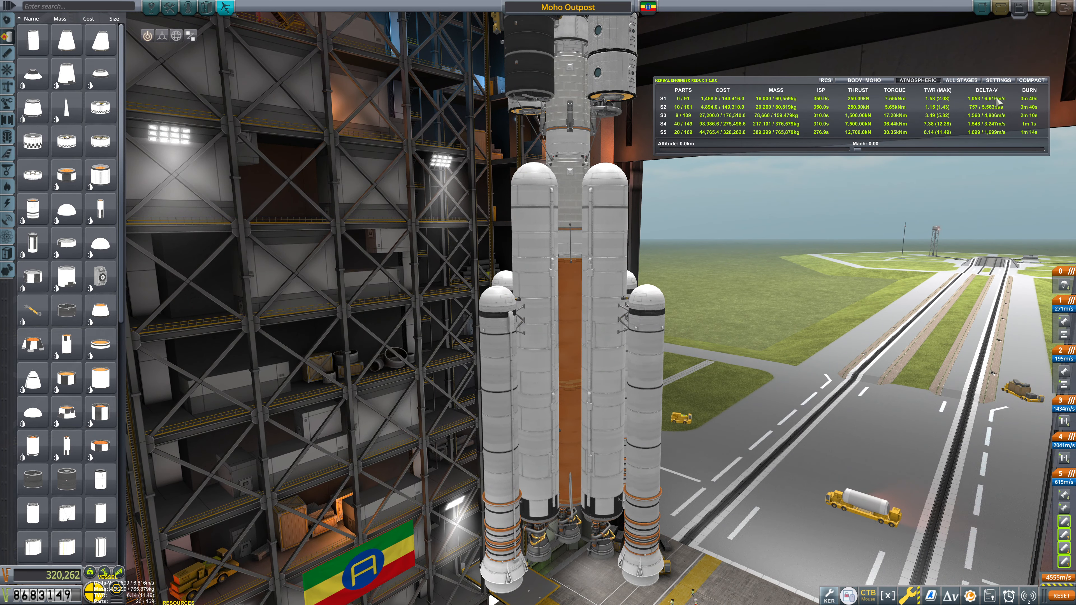
left_click(865, 74)
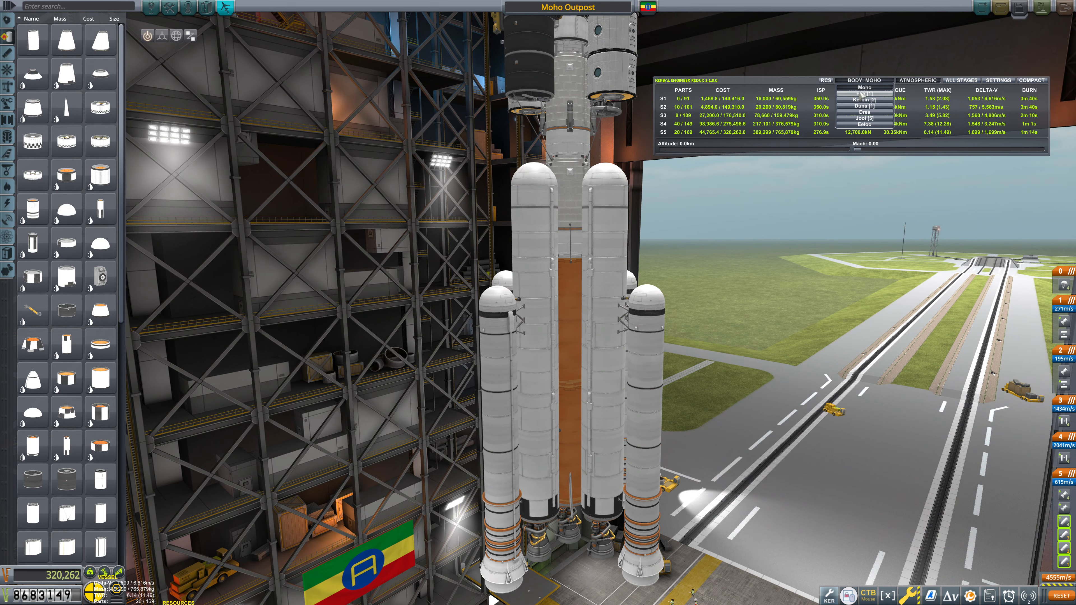
left_click(861, 108)
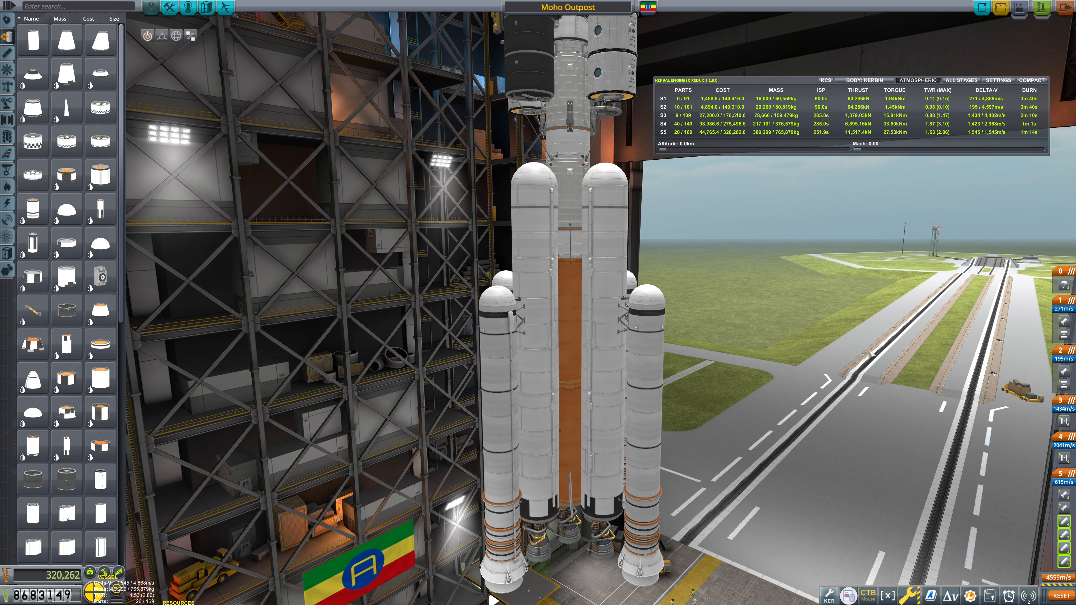
mouse_move(707, 387)
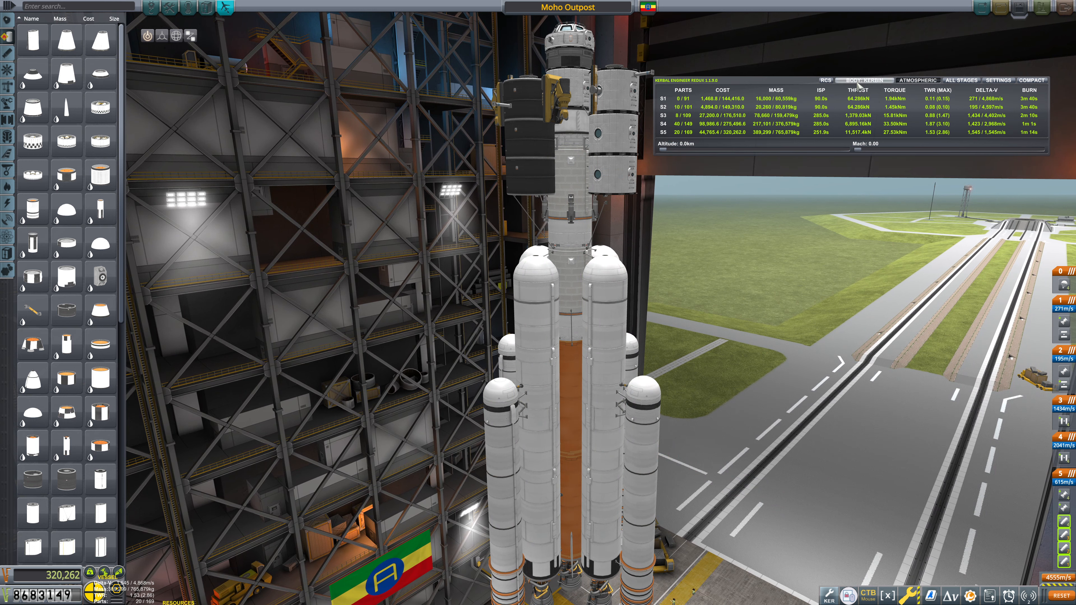
left_click(862, 80)
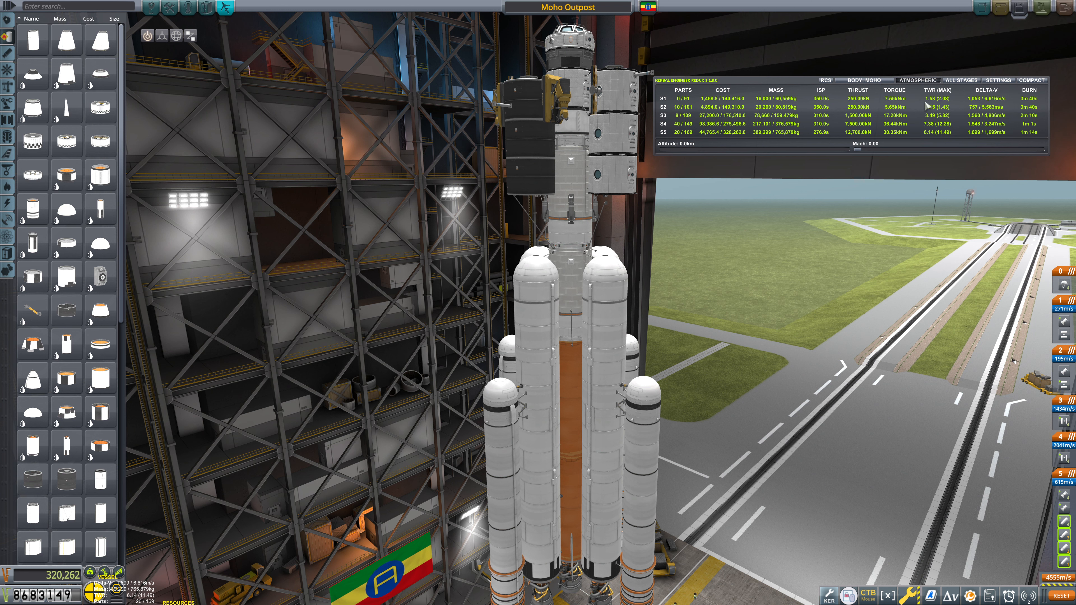
mouse_move(811, 312)
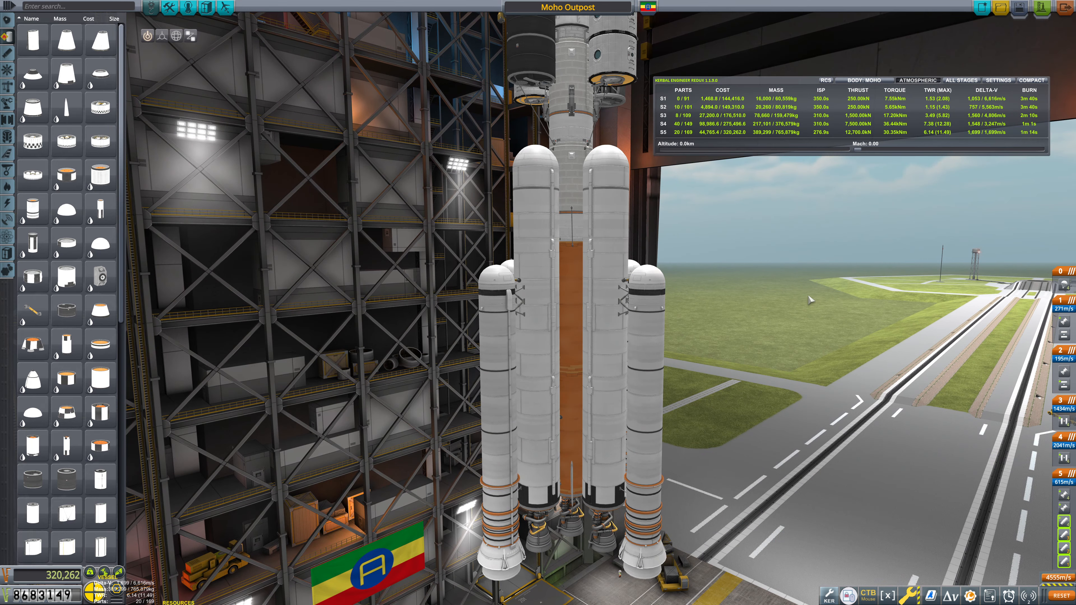
mouse_move(188, 15)
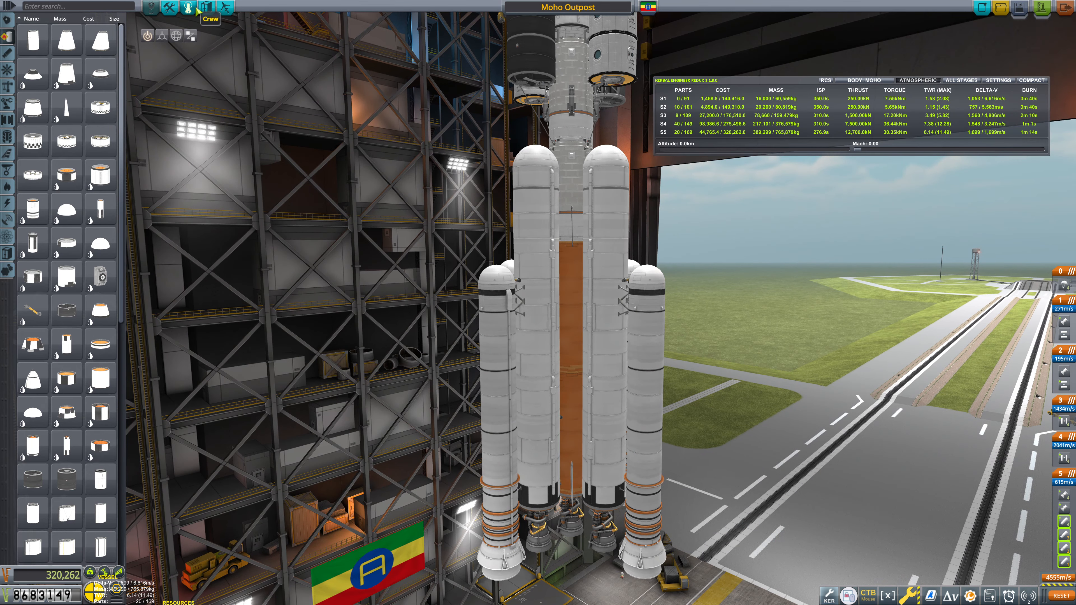
- Show the Moho Outpost crew roster with every cabin seat still empty
left_click(211, 15)
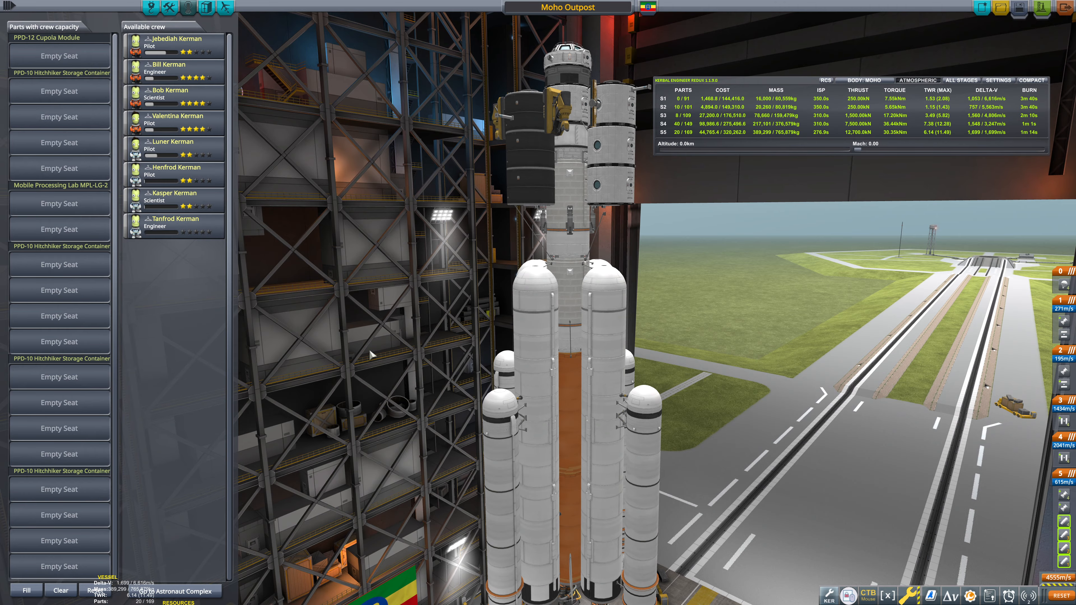
mouse_move(629, 255)
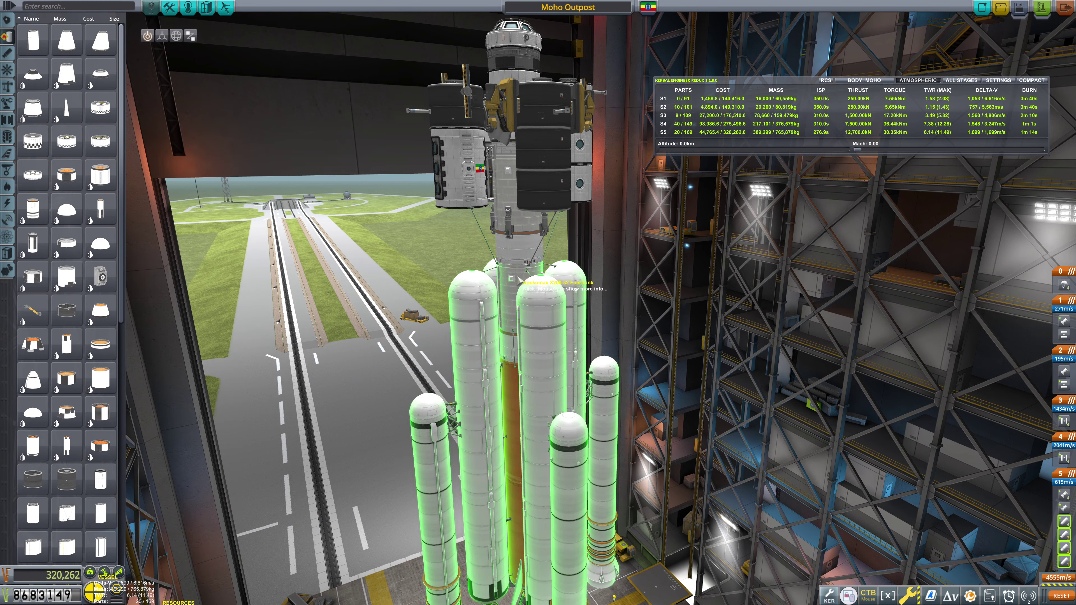
mouse_move(514, 266)
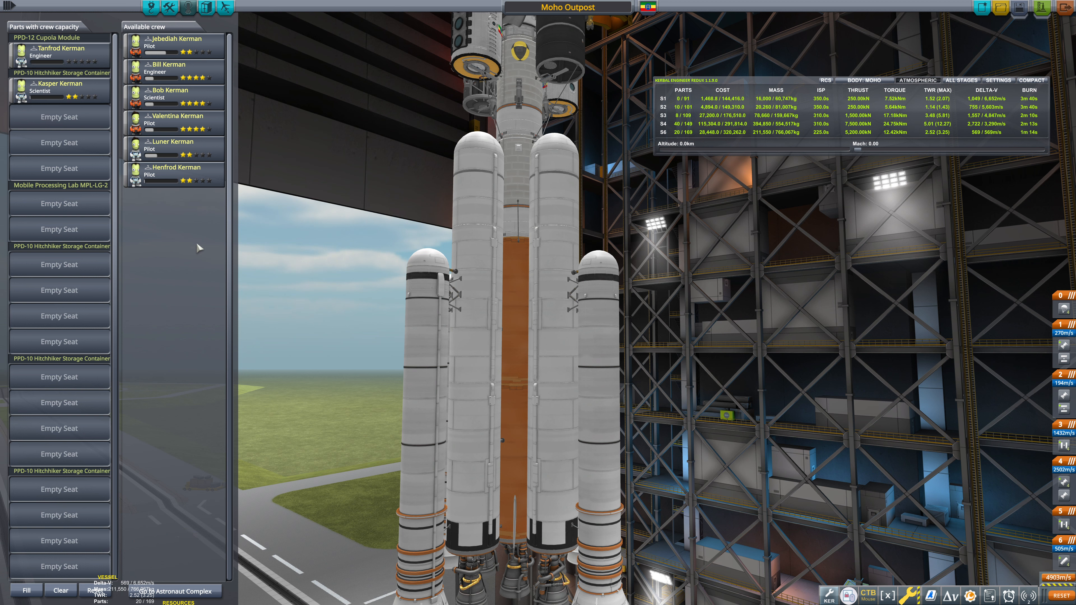
mouse_move(181, 171)
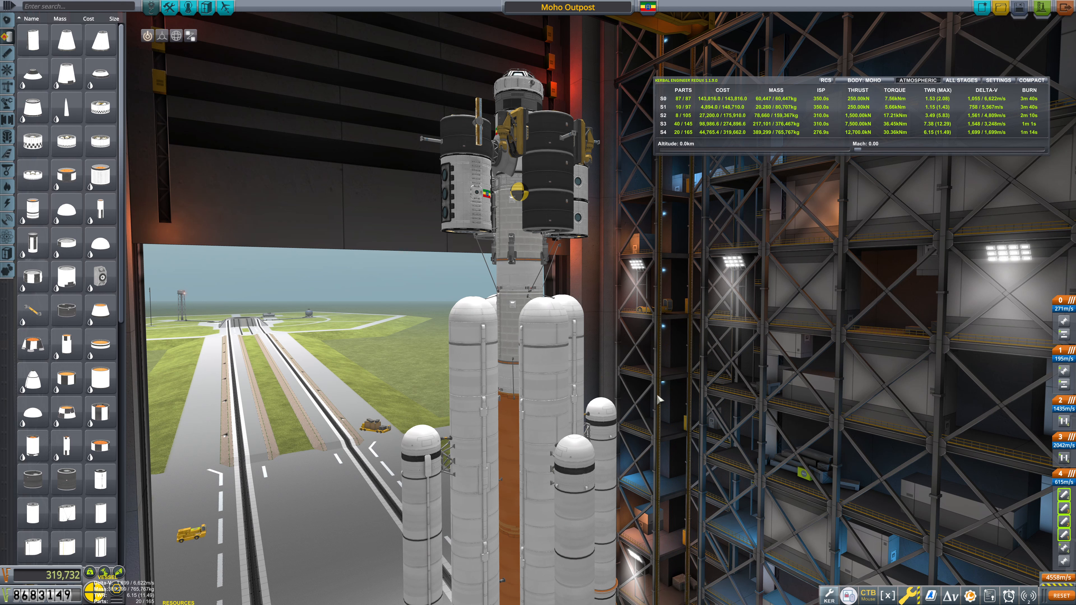
mouse_move(651, 387)
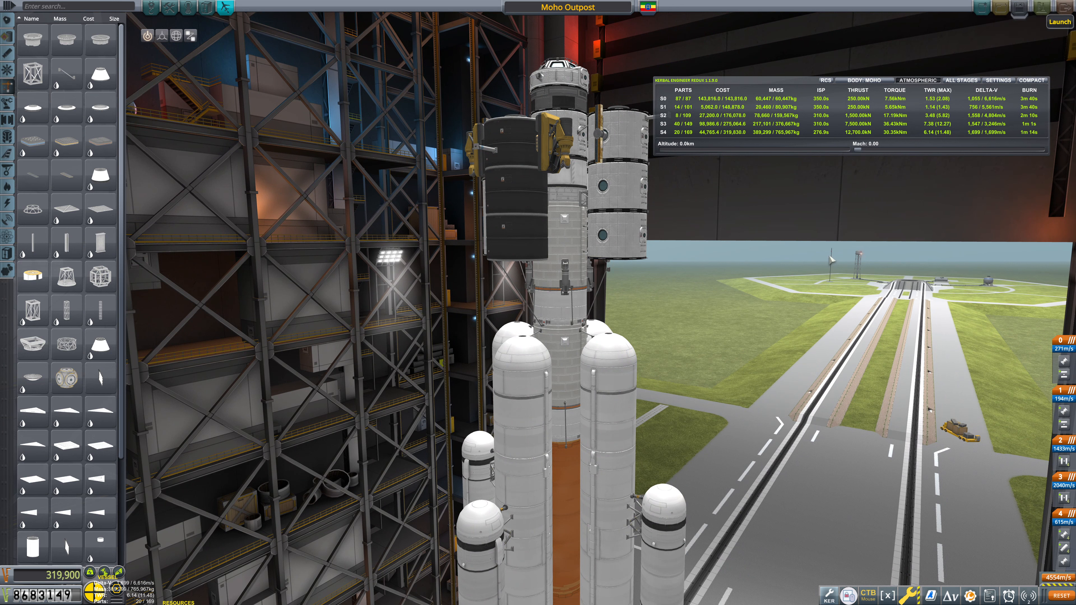
- Launch the finished Moho Outpost rocket onto the pad
left_click(1058, 21)
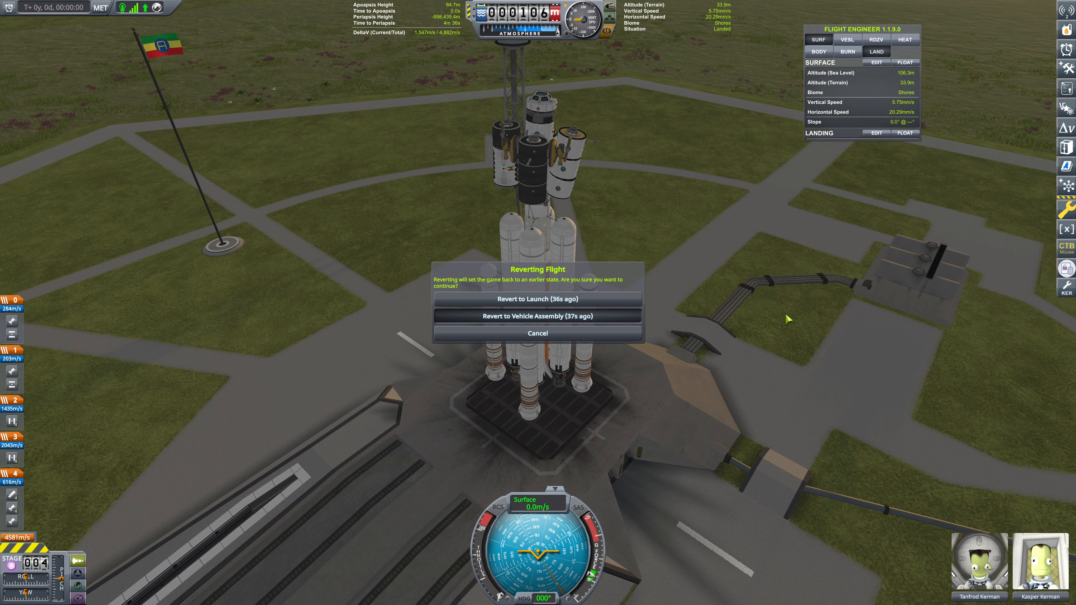
left_click(537, 316)
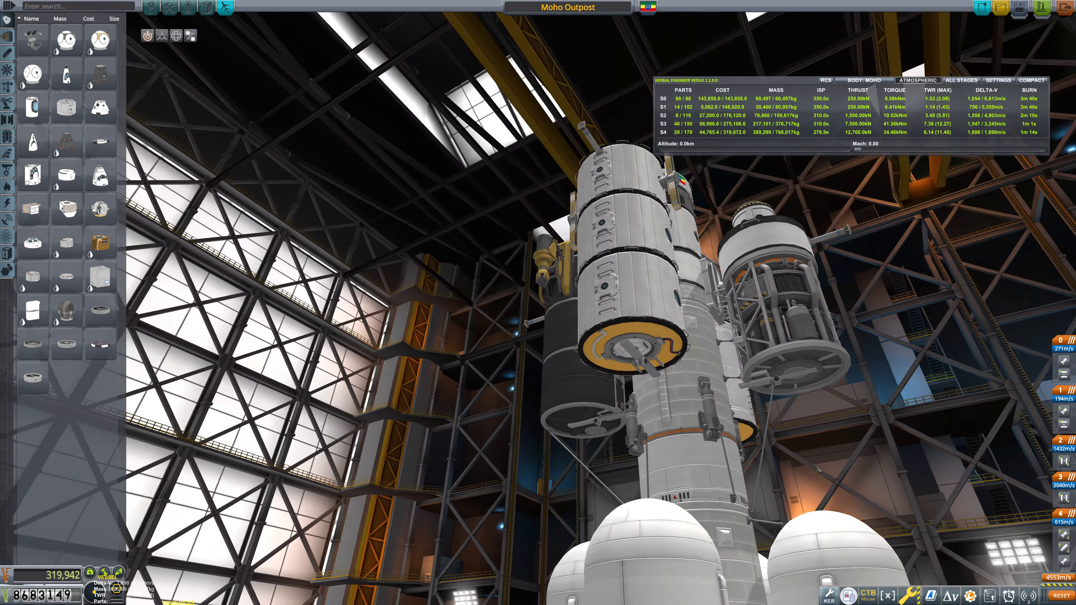
mouse_move(624, 254)
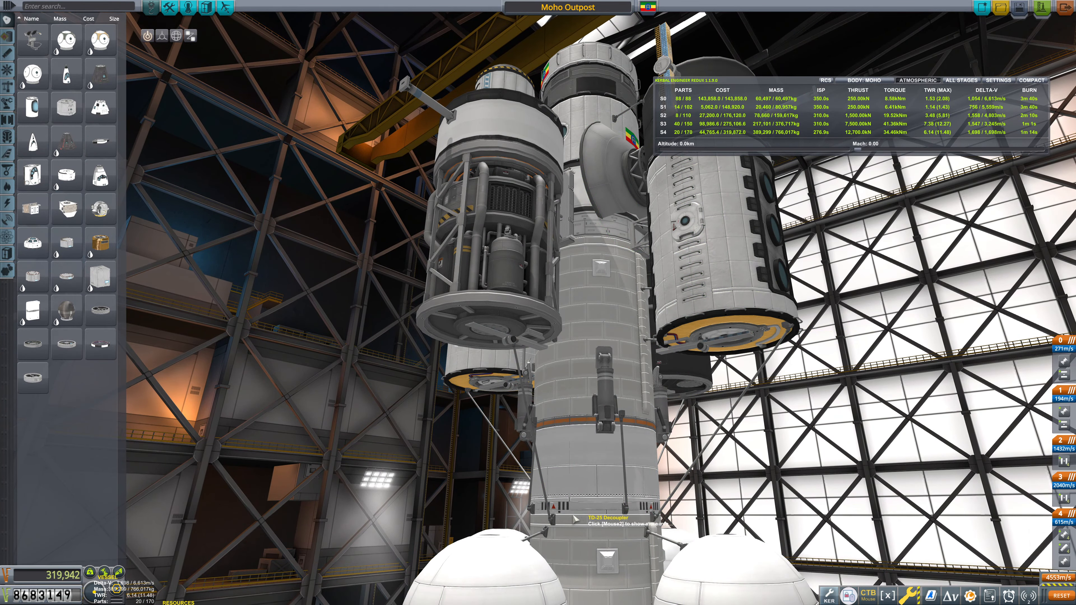
mouse_move(494, 205)
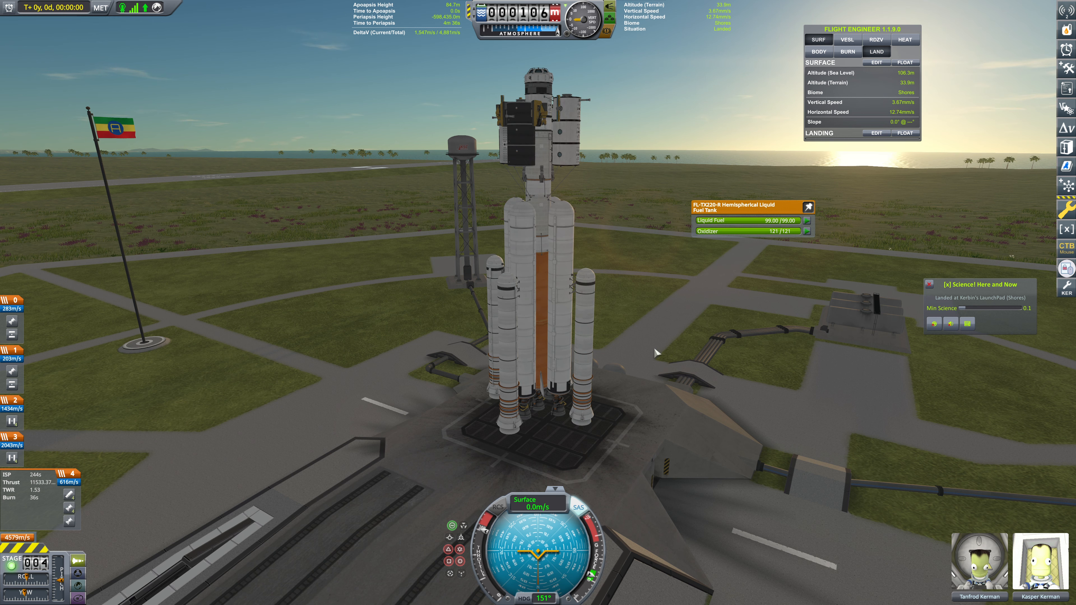
- Stage the rocket during ascent, dropping the spent side boosters
key("space")
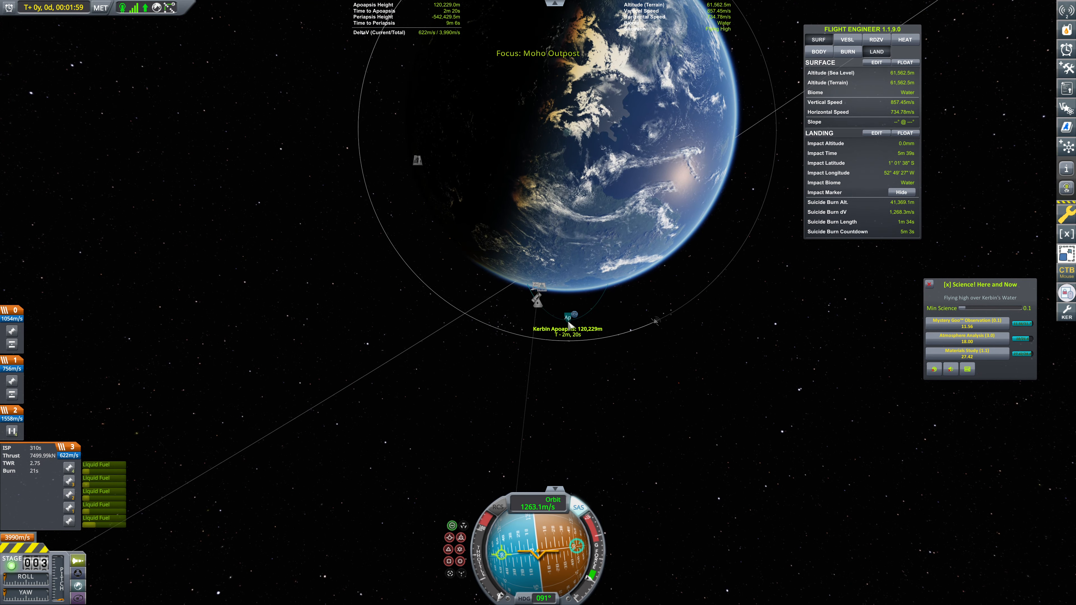
- Select the trajectory on the orbit map as apoapsis nears 120 km
left_click(566, 318)
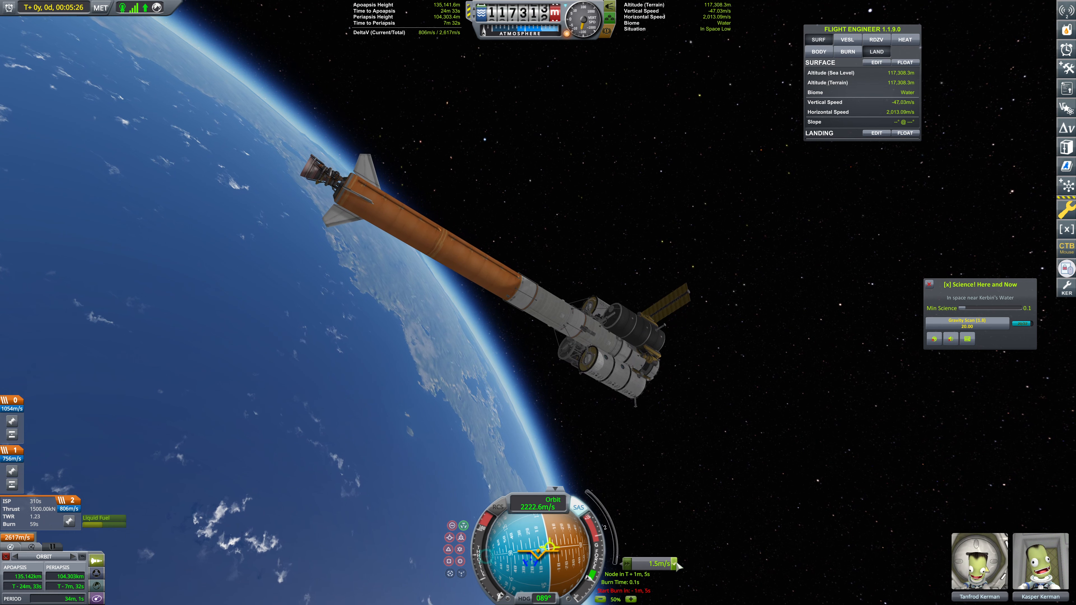
- Return from map view to the vessel coasting in its 135 by 104 km orbit
key("m")
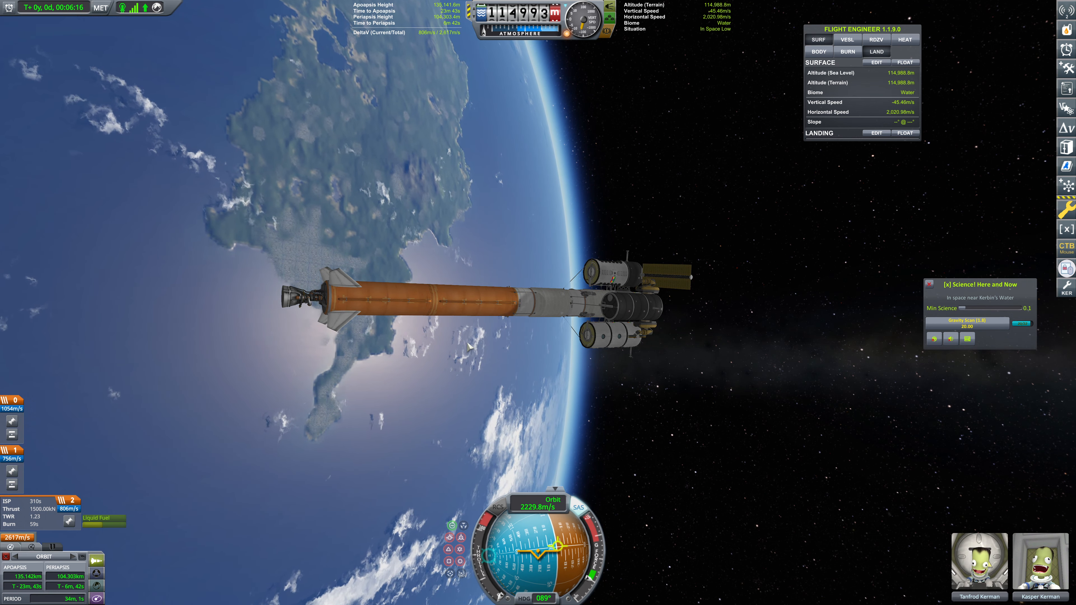
- Abandon the orbiting flight and return to the Space Center
key("Escape")
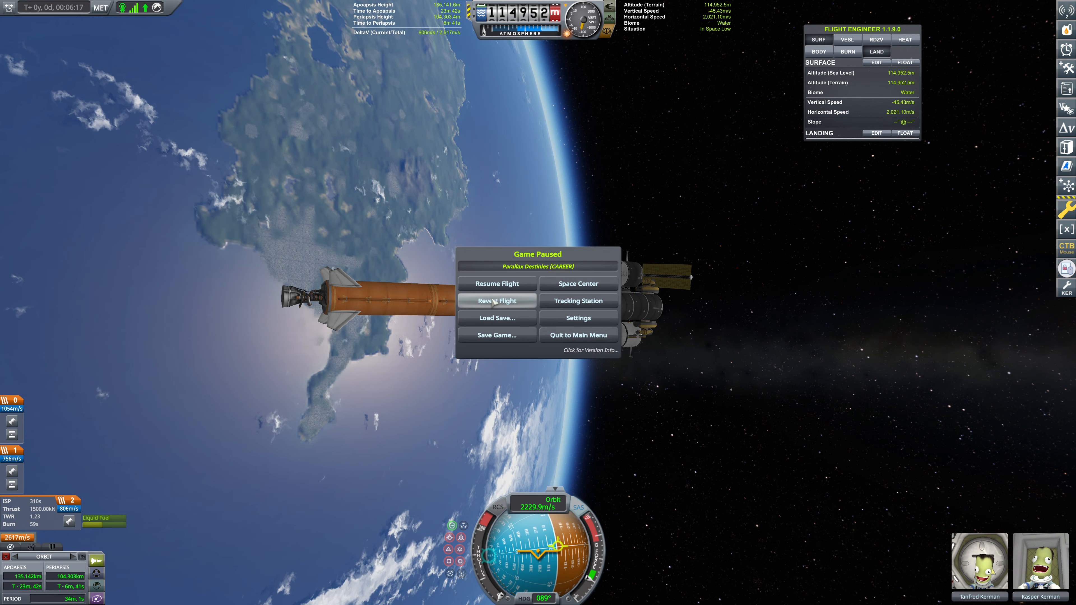
mouse_move(557, 294)
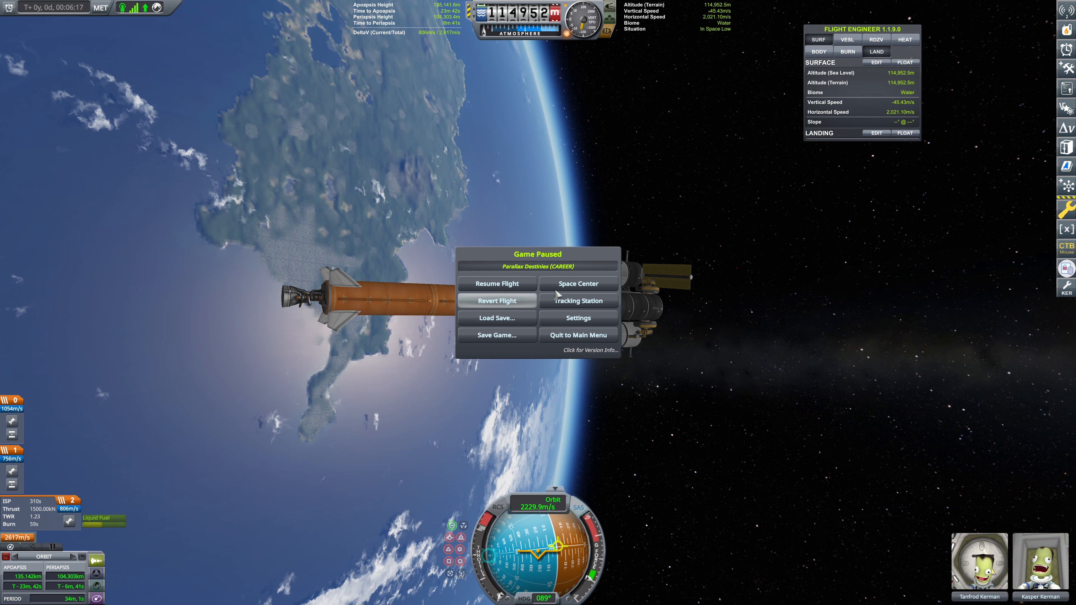
mouse_move(738, 255)
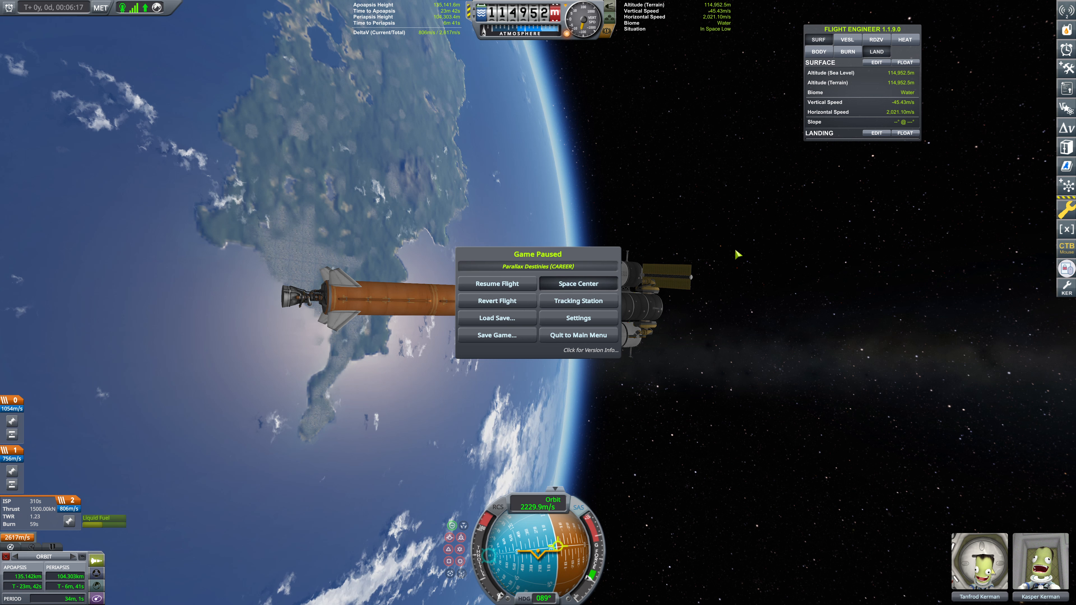
left_click(578, 284)
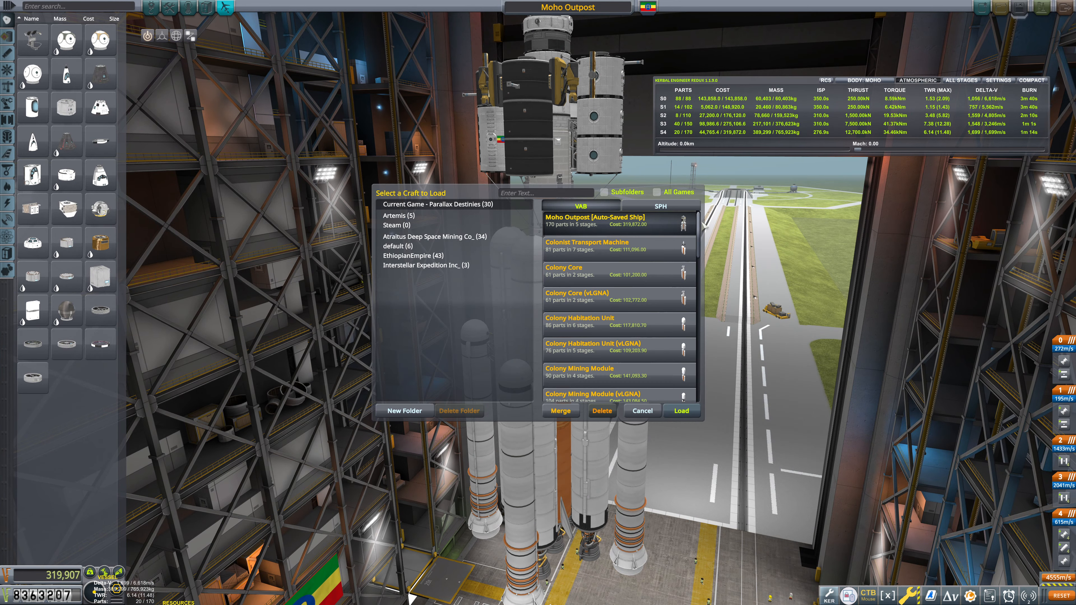
- Scroll the saved craft list to find Fuel Delivery Machine
scroll("down", 3)
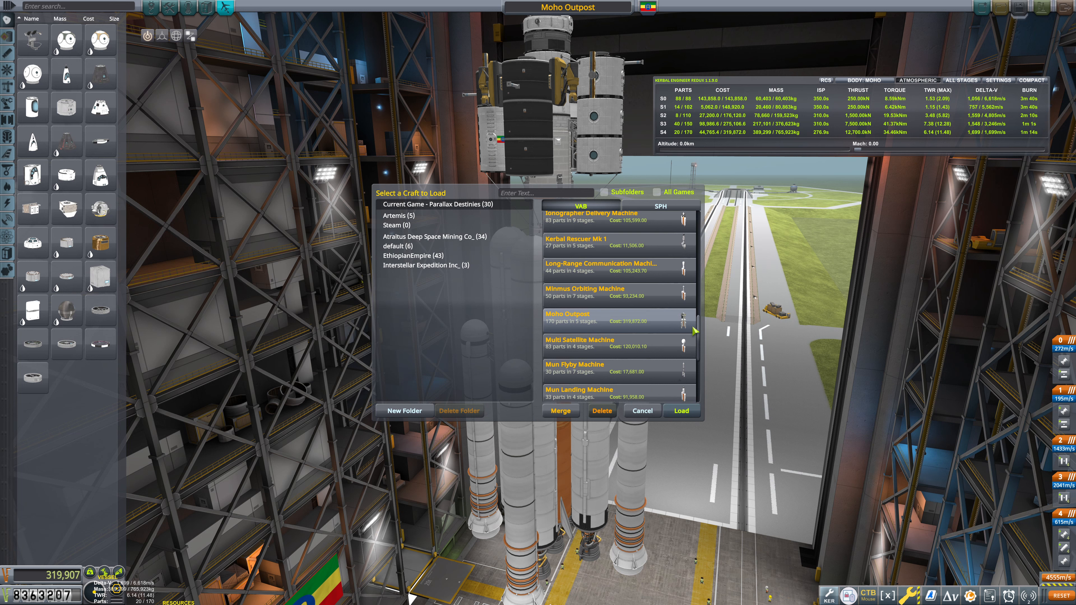
scroll("down", 3)
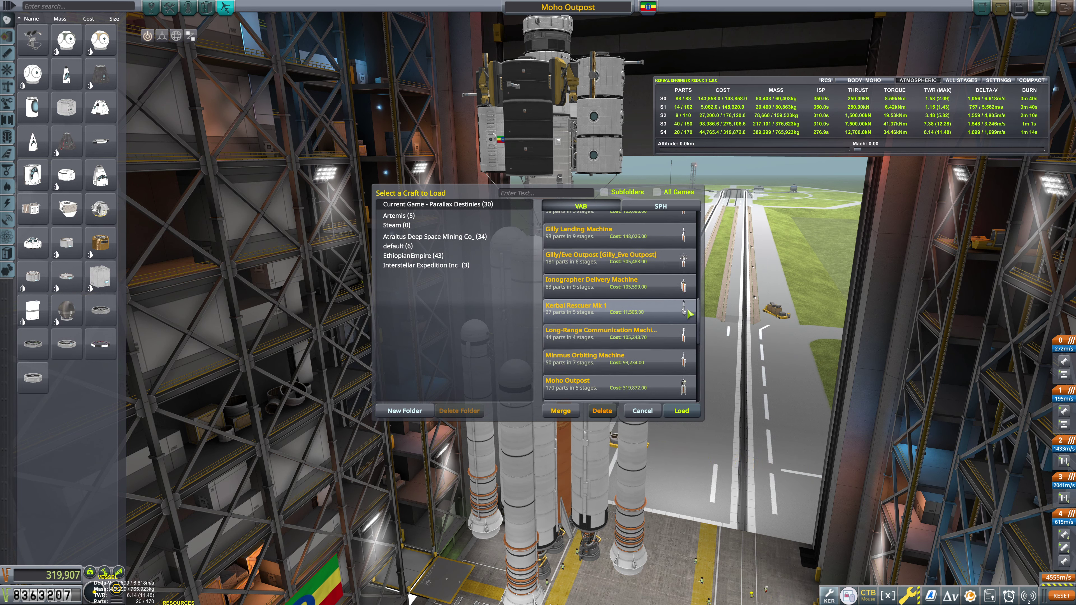
scroll("up", 3)
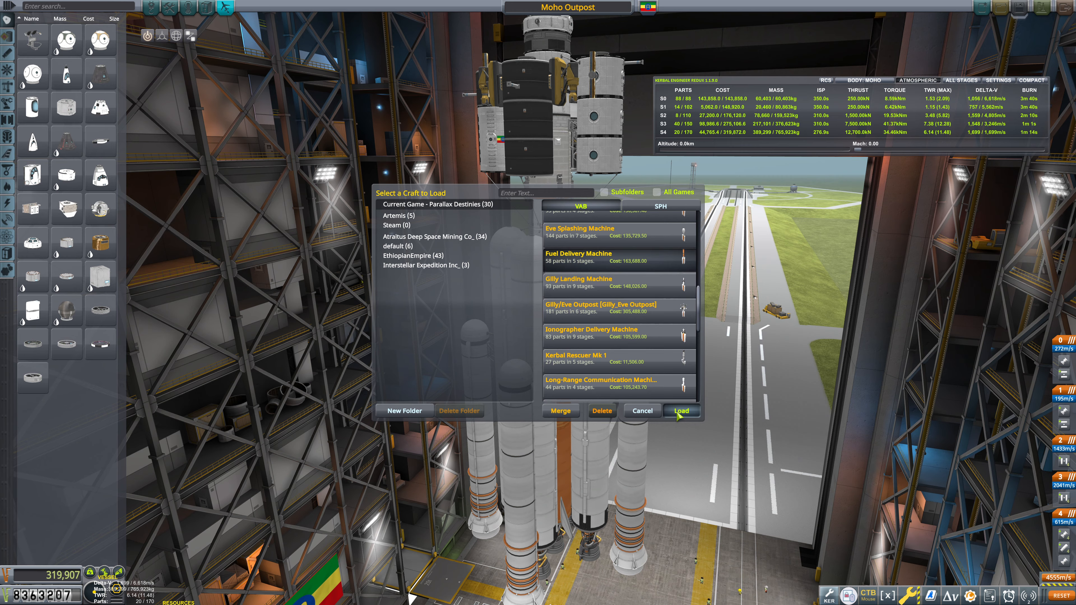
- Load the Fuel Delivery Machine design and confirm, showing three stages at cost 148,784
left_click(681, 410)
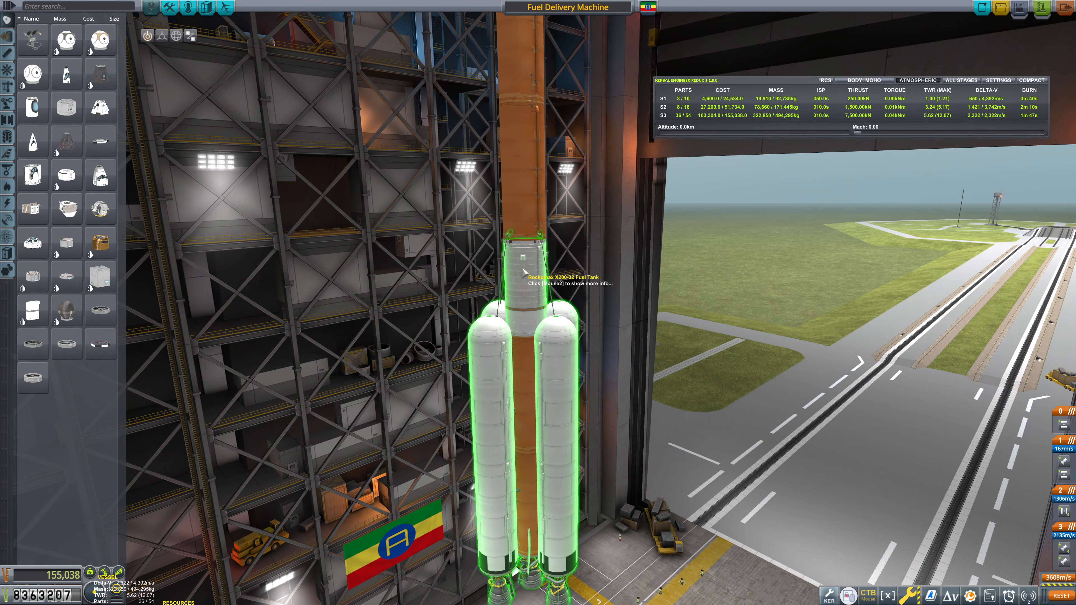
left_click(510, 274)
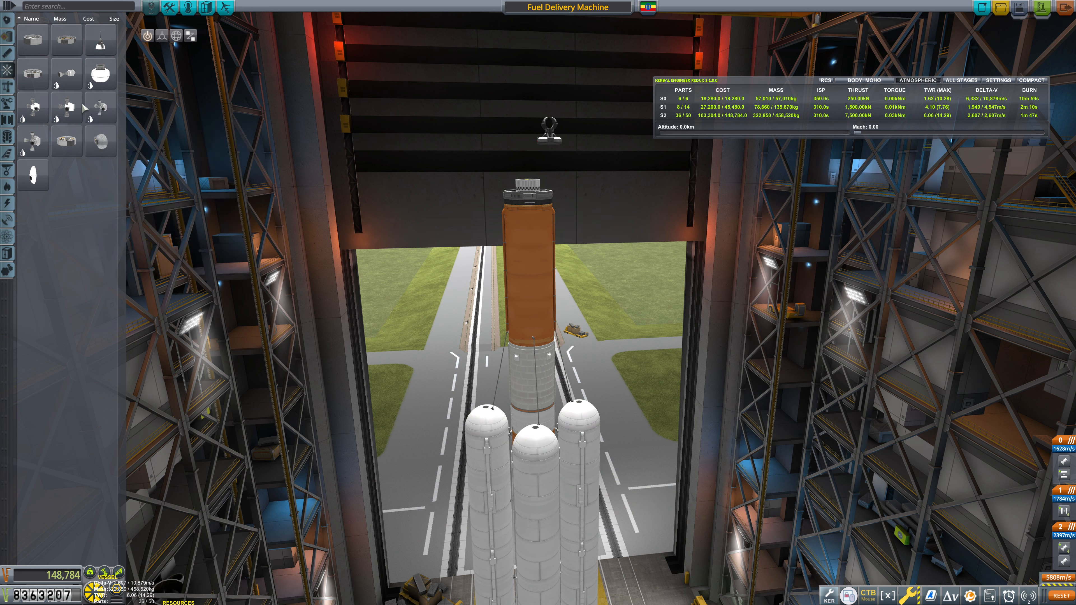
mouse_move(525, 187)
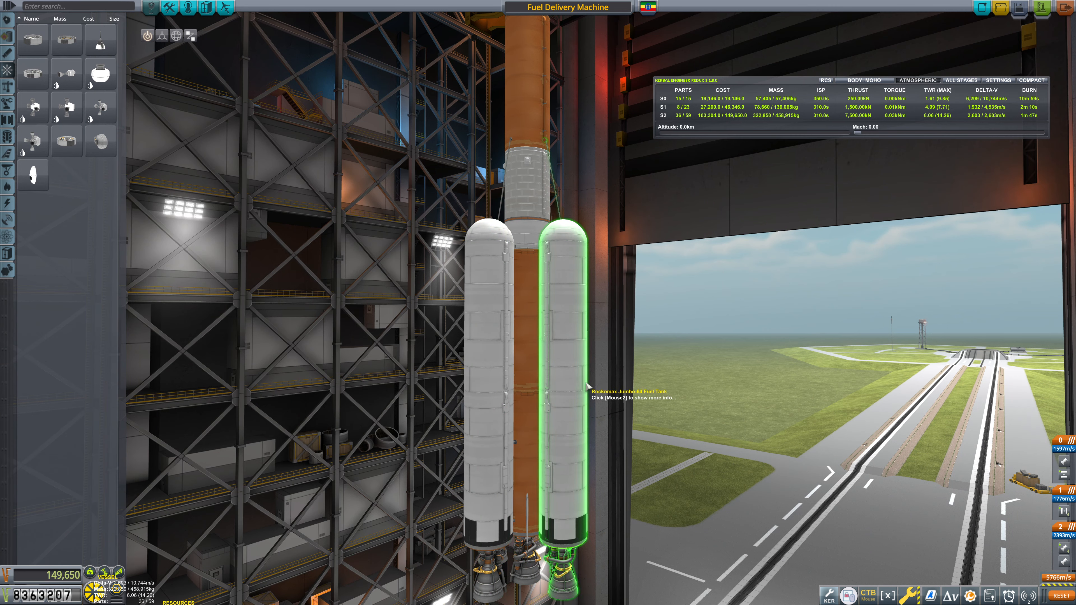
mouse_move(1009, 59)
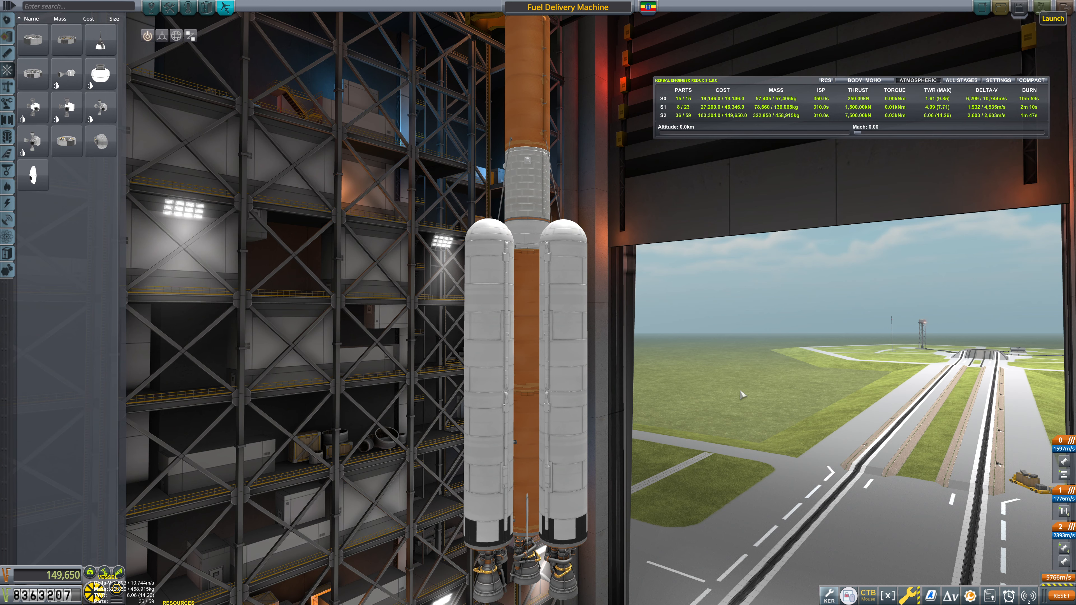
left_click(1051, 18)
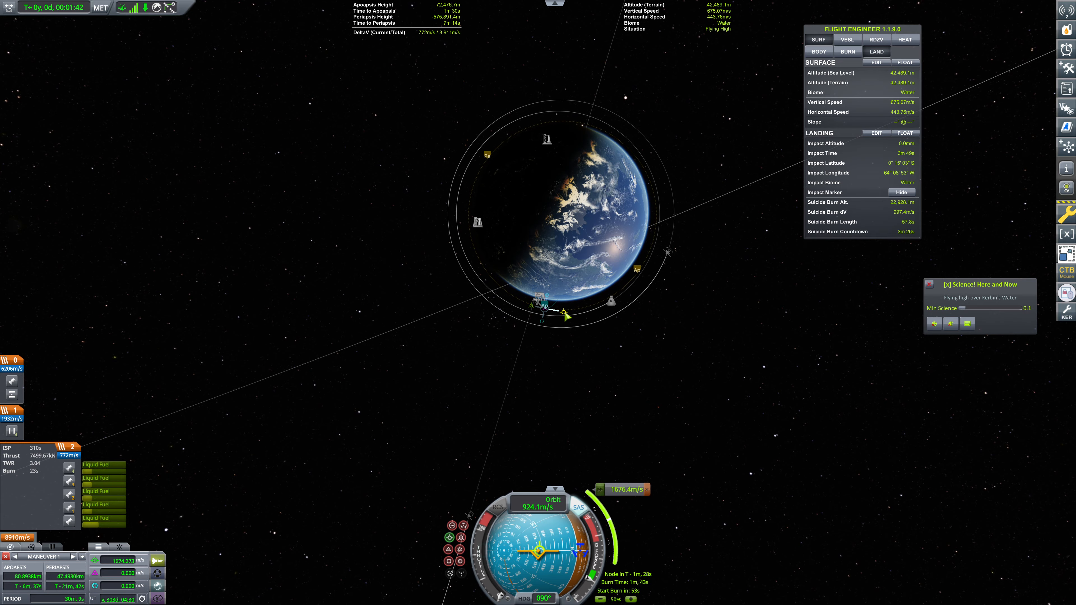
- Leave the orbit map to watch the rocket coast near 60.7 km, apoapsis 72 km
scroll("up", 3)
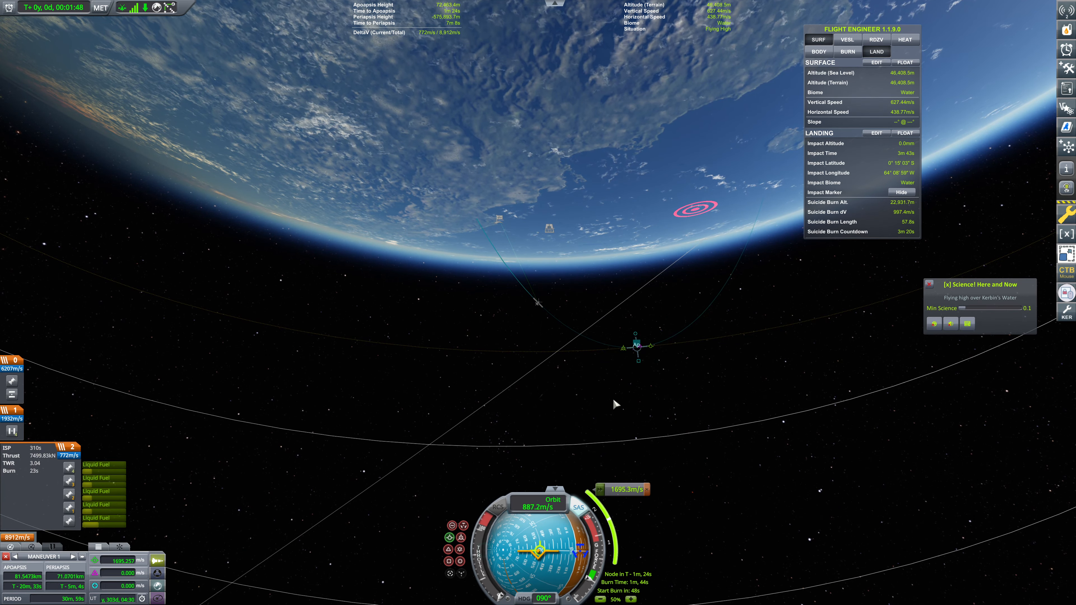
scroll("down", 3)
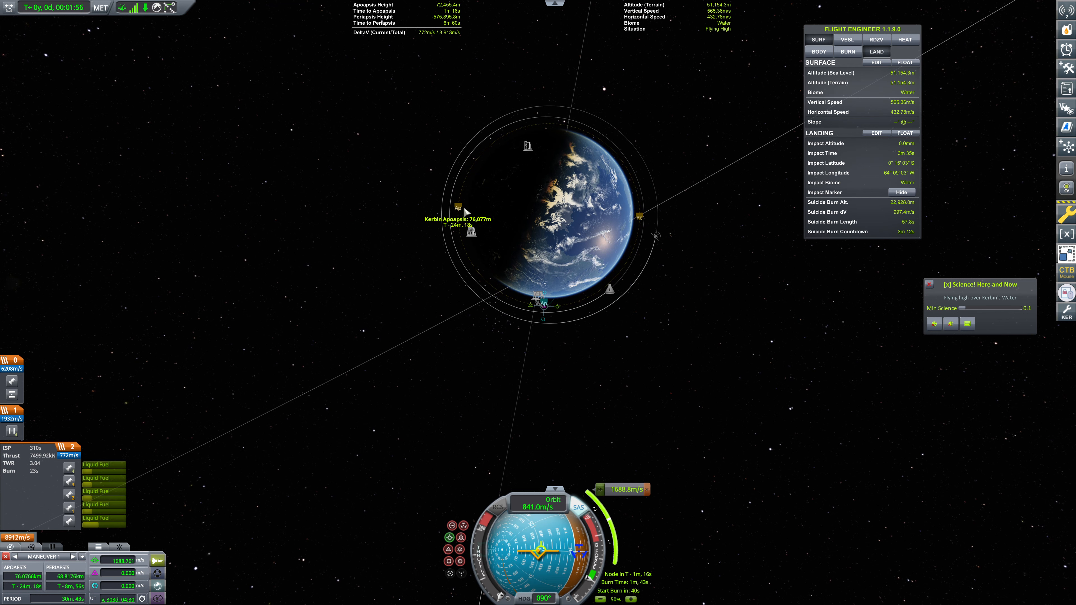
left_click(541, 303)
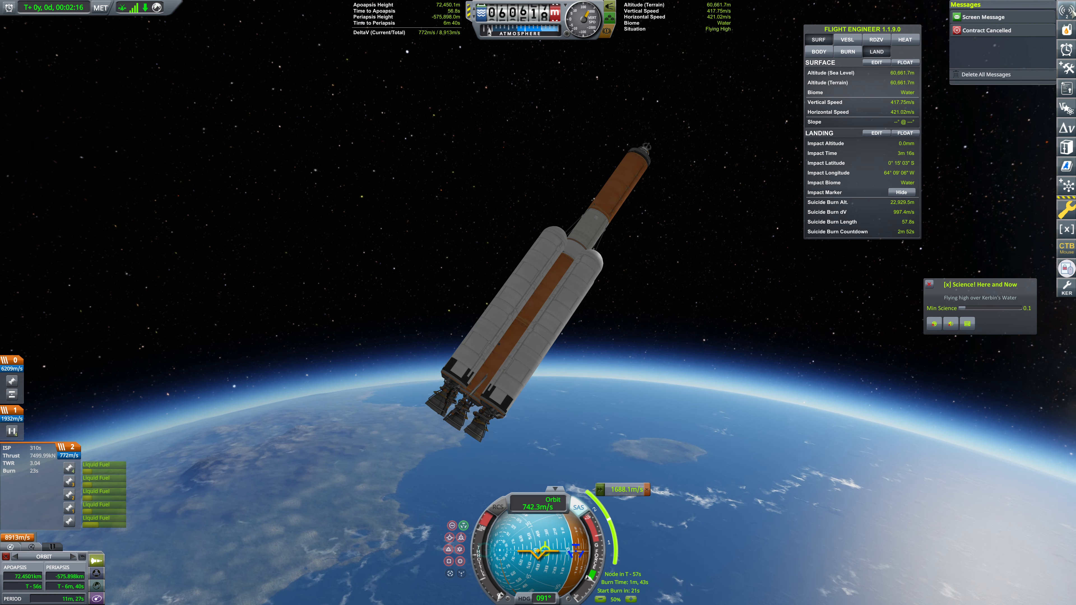
- Delete the Contract Cancelled message from the notifications
left_click(1005, 29)
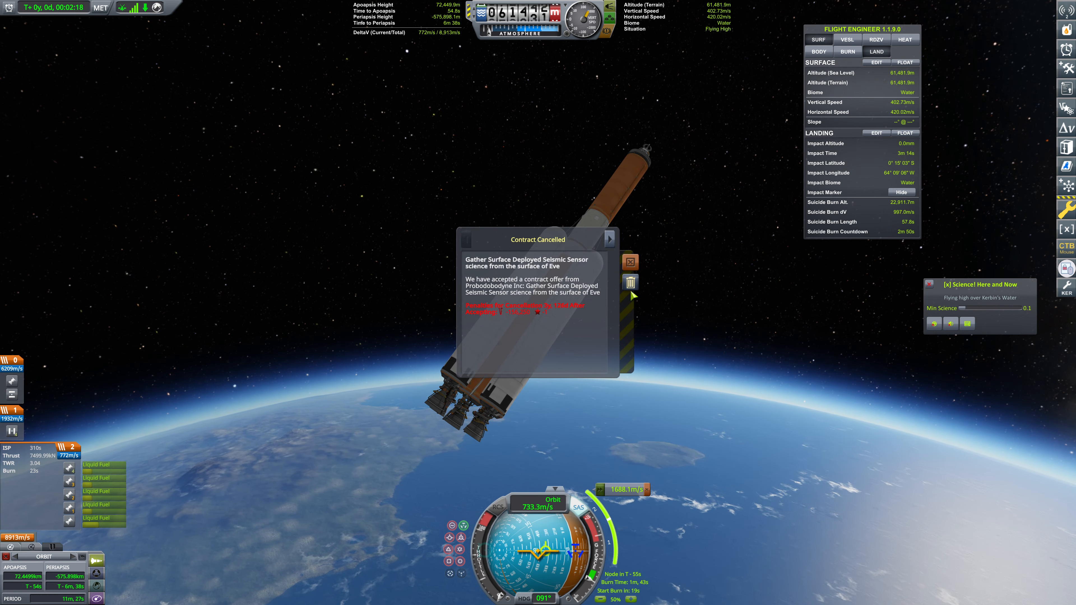
left_click(630, 262)
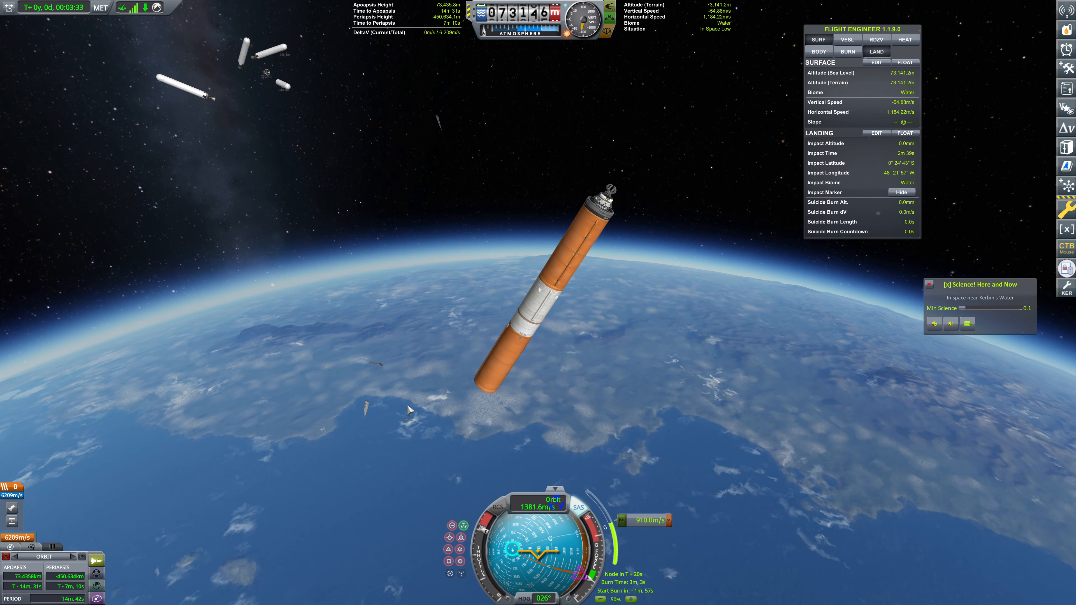
- Pause the flight and abandon it for the Space Center
key("Escape")
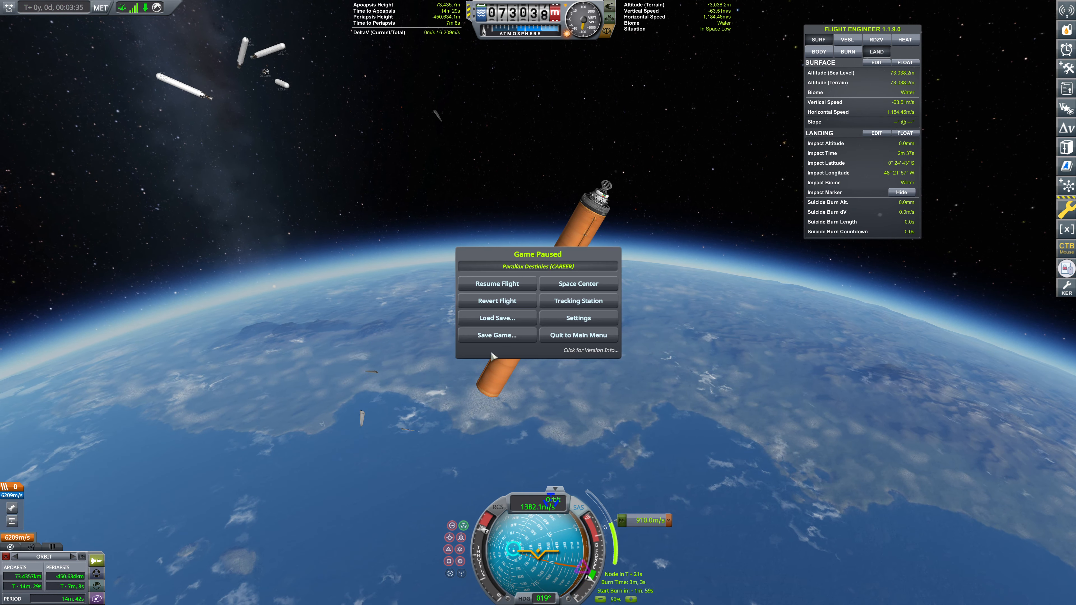
left_click(578, 284)
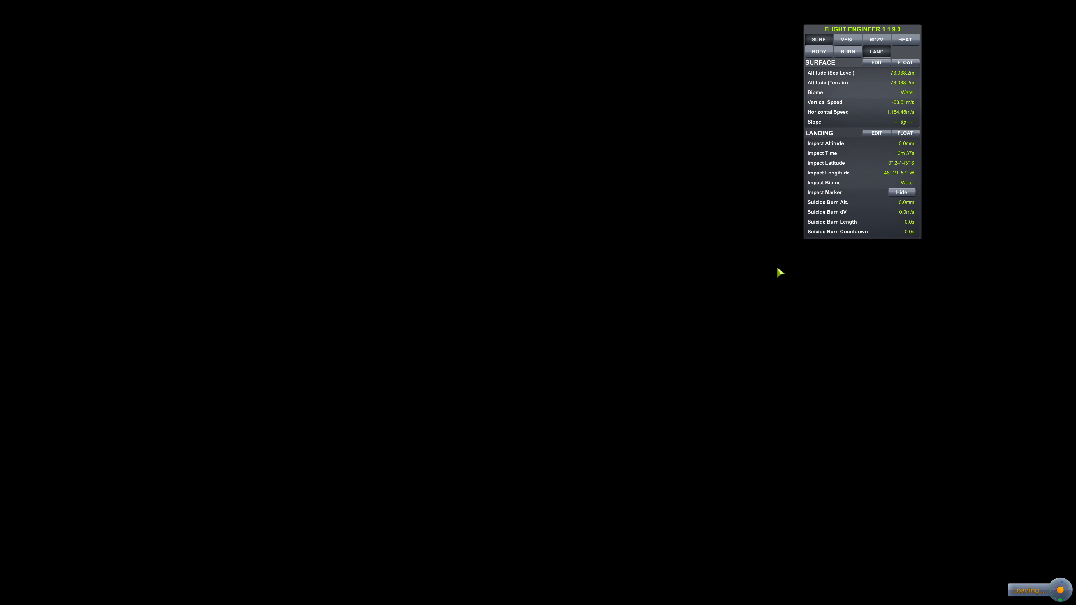